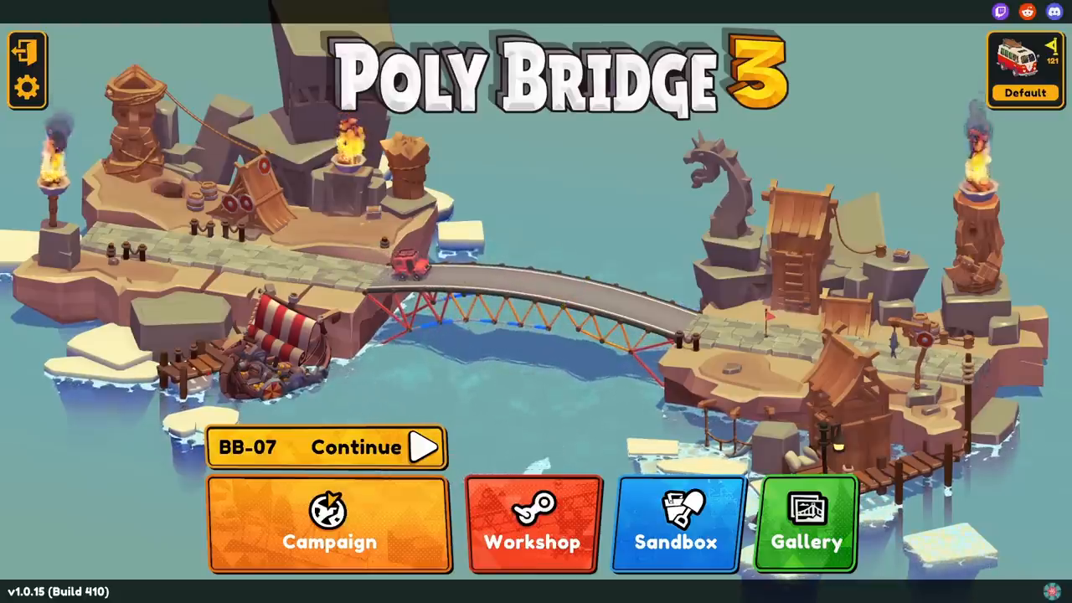
- Build a steel-spoked wheel rim with a heavy cabin hung on two hydraulic arms, costing $56,087
left_click(375, 445)
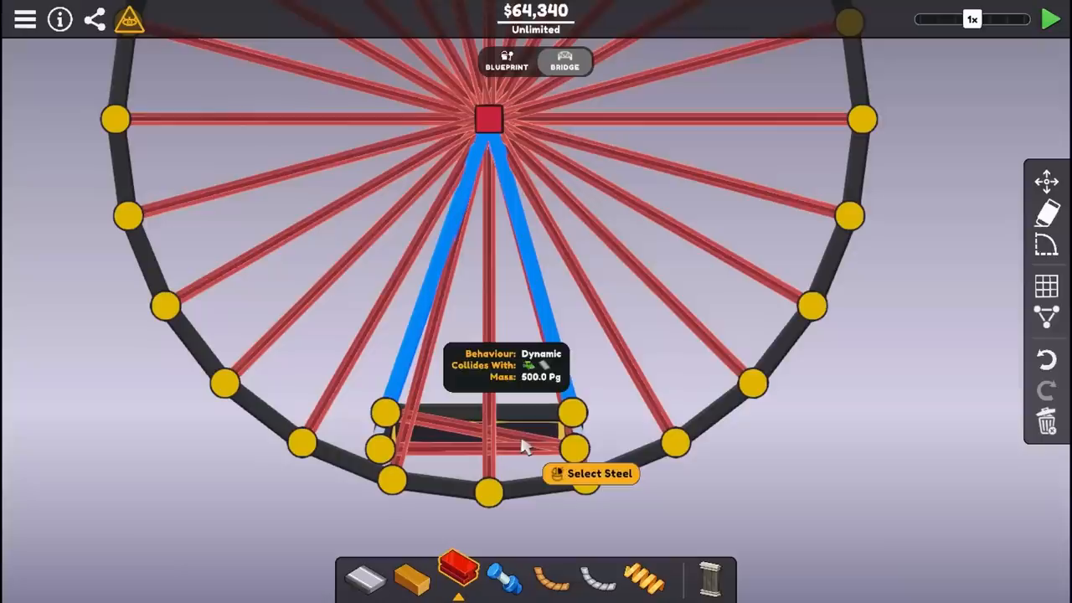
left_click(1048, 18)
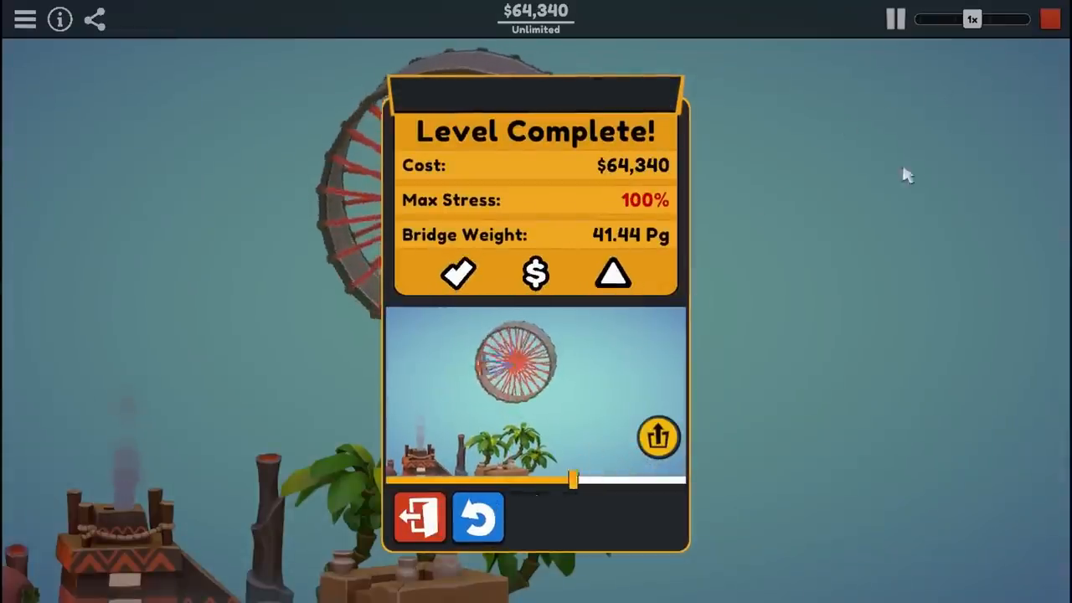
left_click(421, 515)
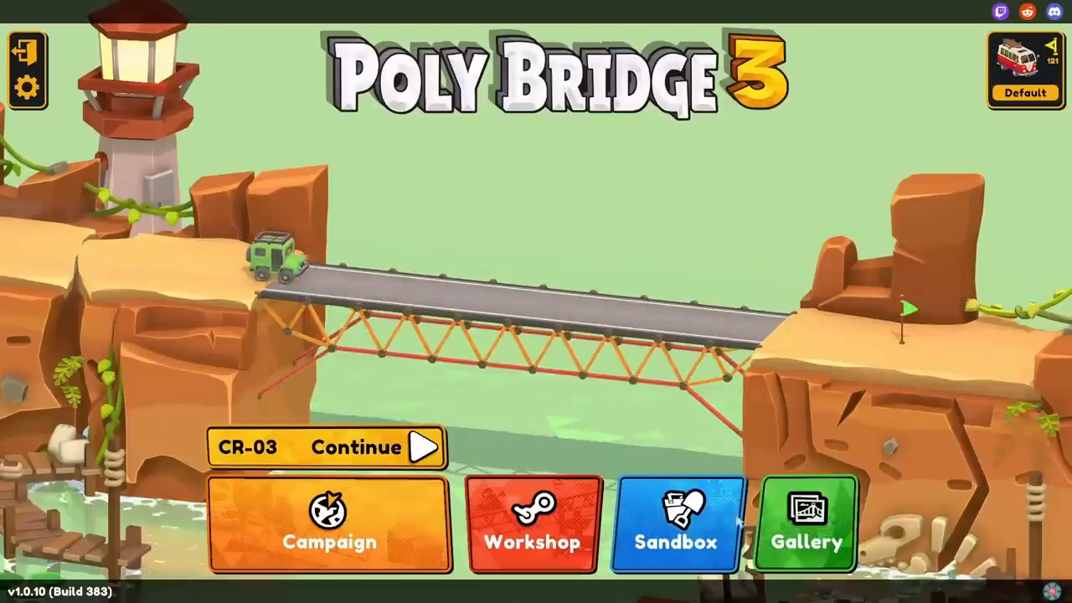
left_click(675, 522)
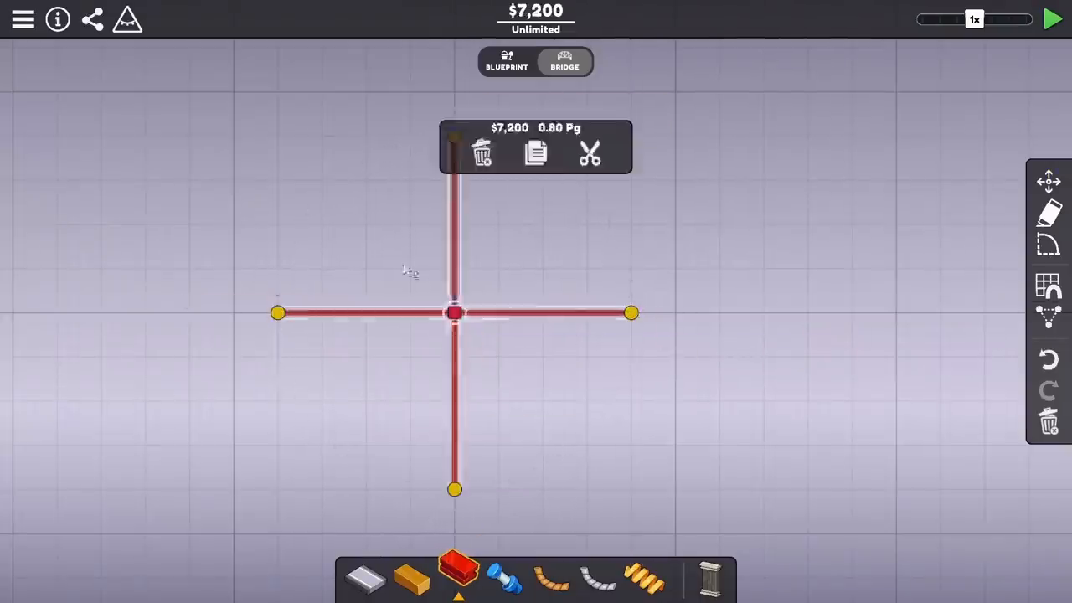
left_click(536, 152)
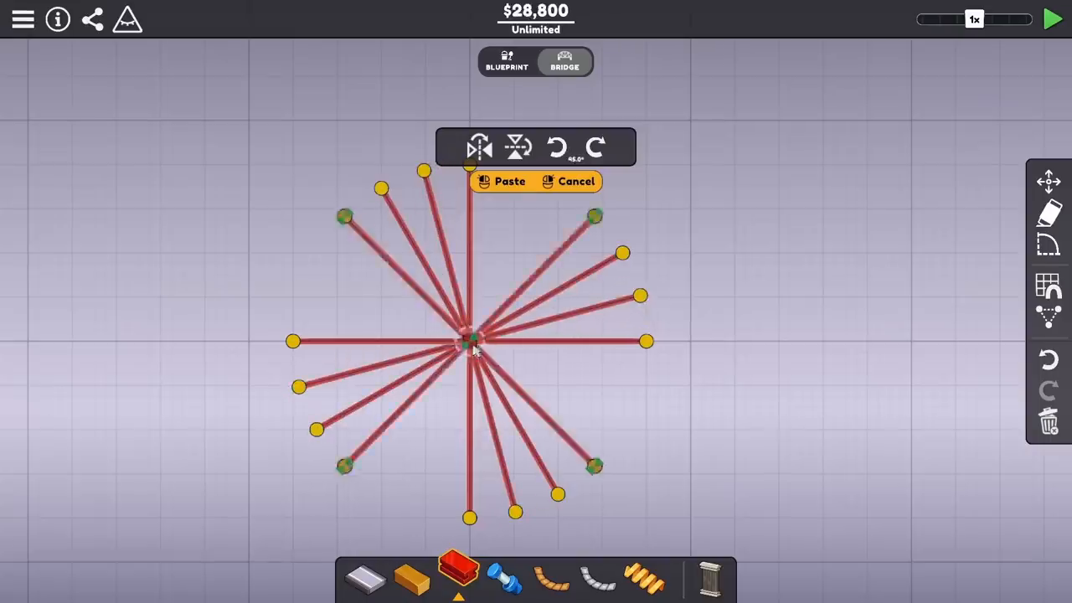
left_click(502, 181)
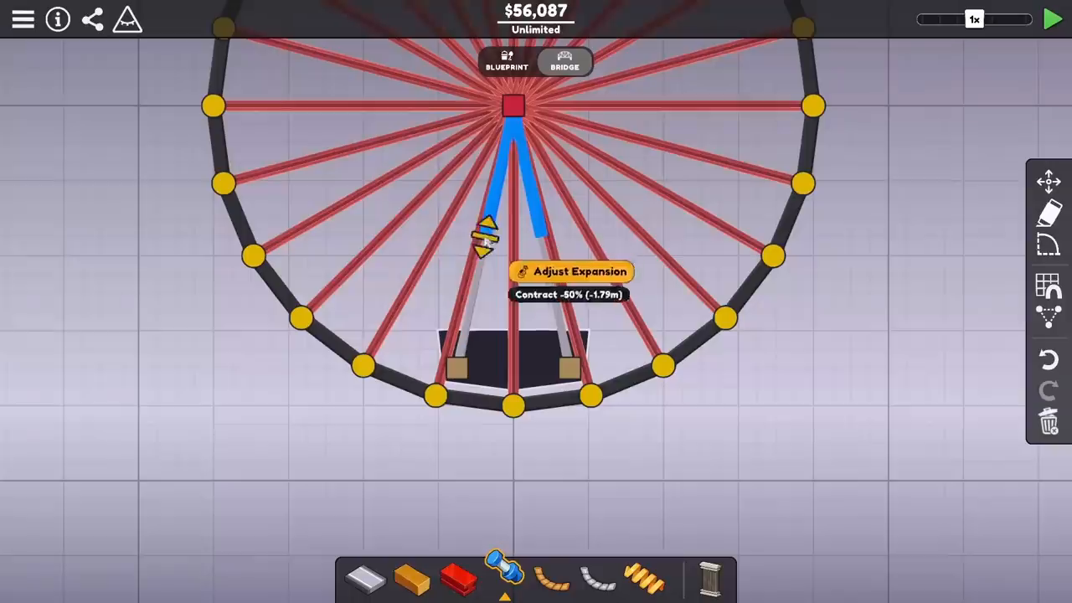
- Set contraction and expansion on the hydraulic arms and copy the whole wheel for placement
left_click(1051, 20)
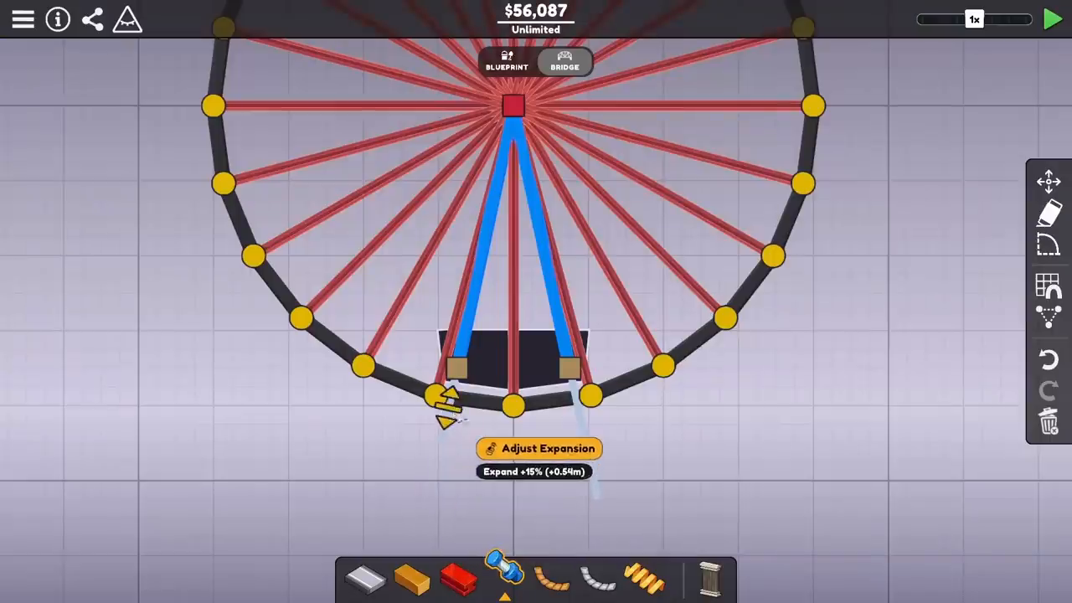
left_click(1052, 20)
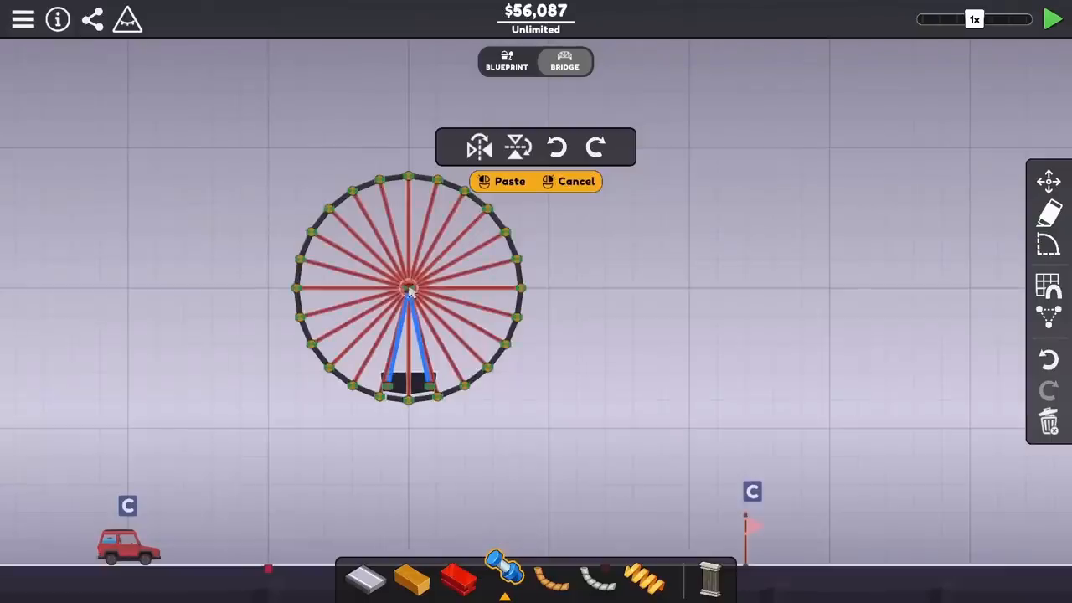
- Test-run the wheel rolling across the ground, then start a custom shape outline around its cabin
left_click(509, 181)
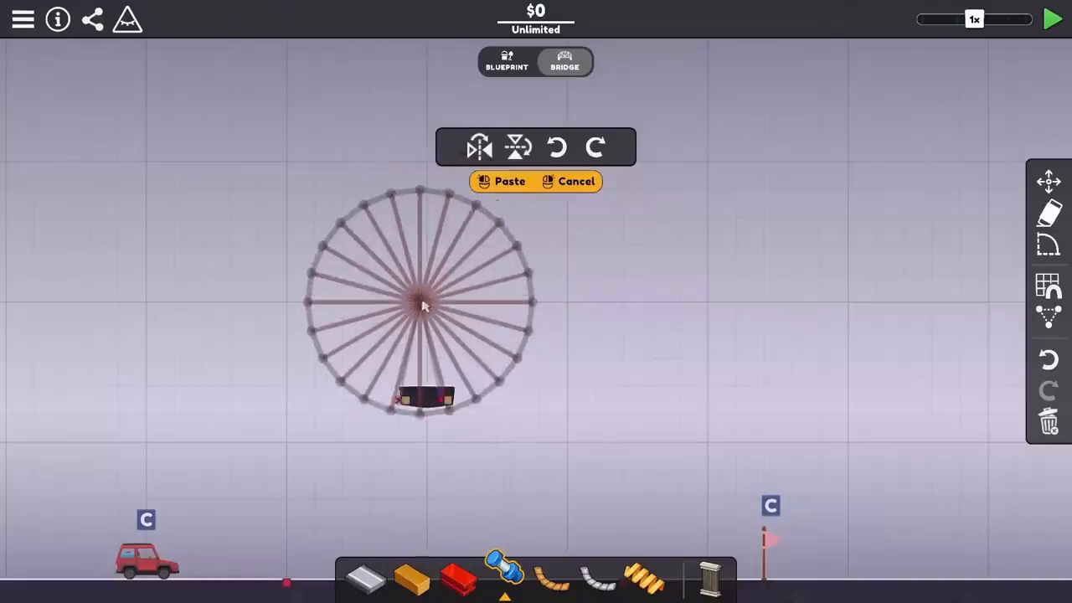
left_click(1051, 18)
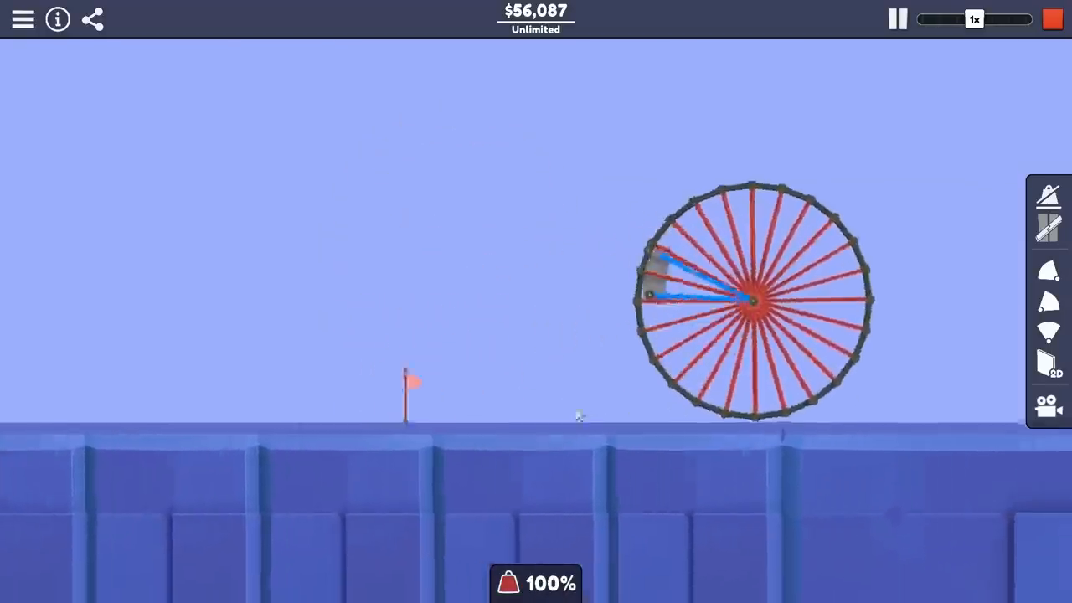
left_click(1048, 362)
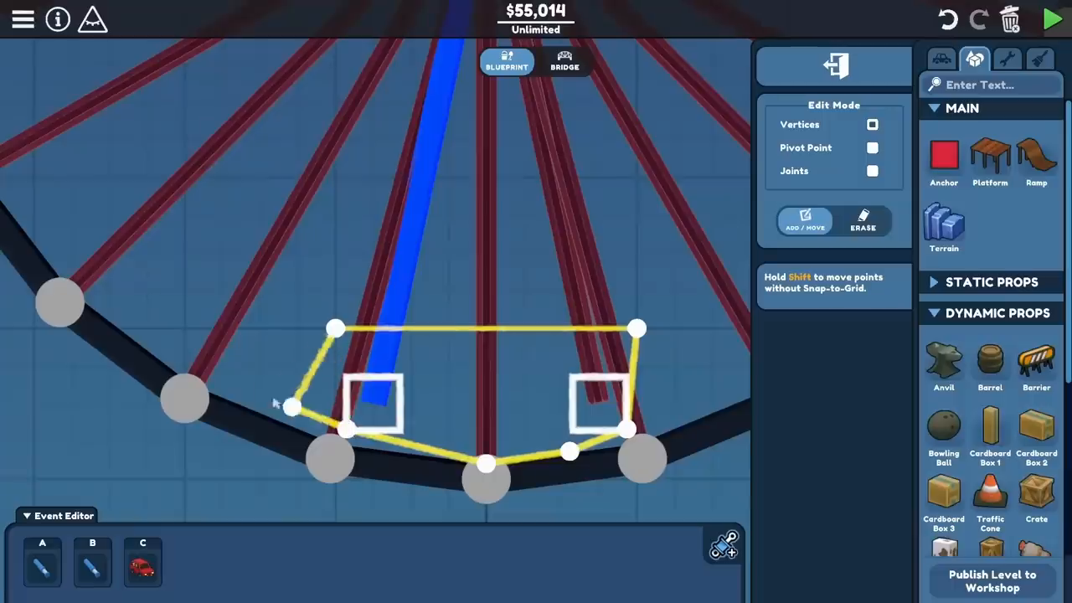
- Add a small diamond truss with a centre anchor beside the wheel, joined by two long beams ($86,644)
left_click(1051, 21)
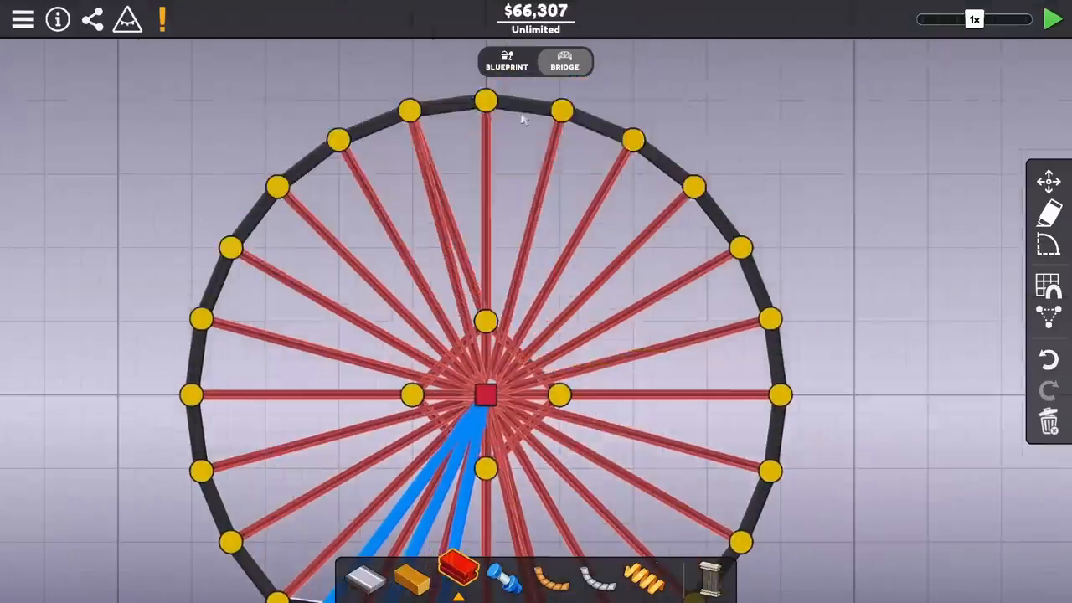
left_click(1052, 20)
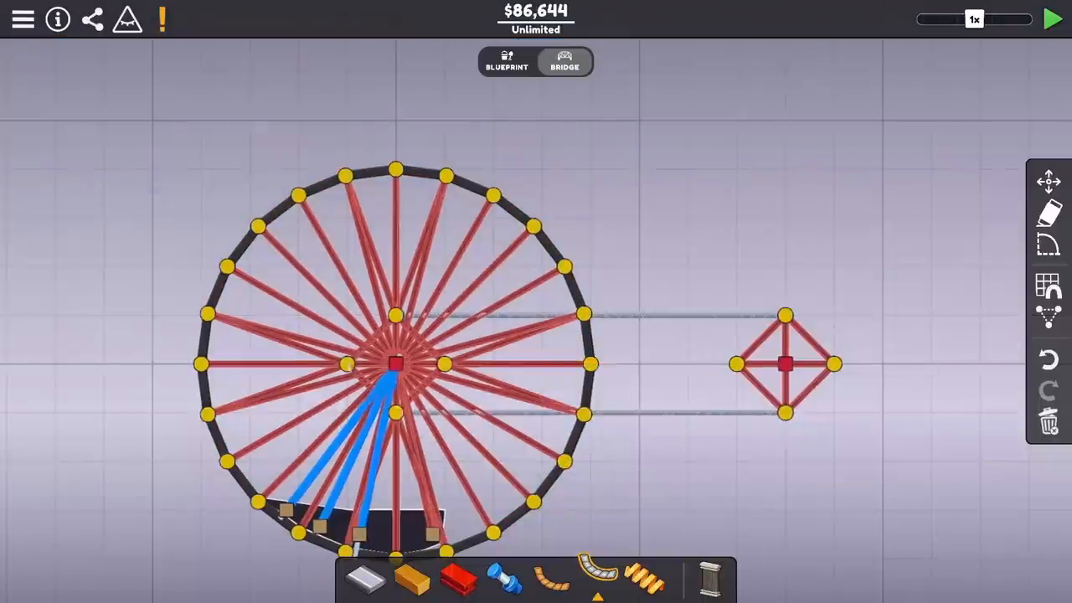
- Stand a kite-shaped truss with anchors below it right of the diamond frame ($97,848)
left_click(1052, 20)
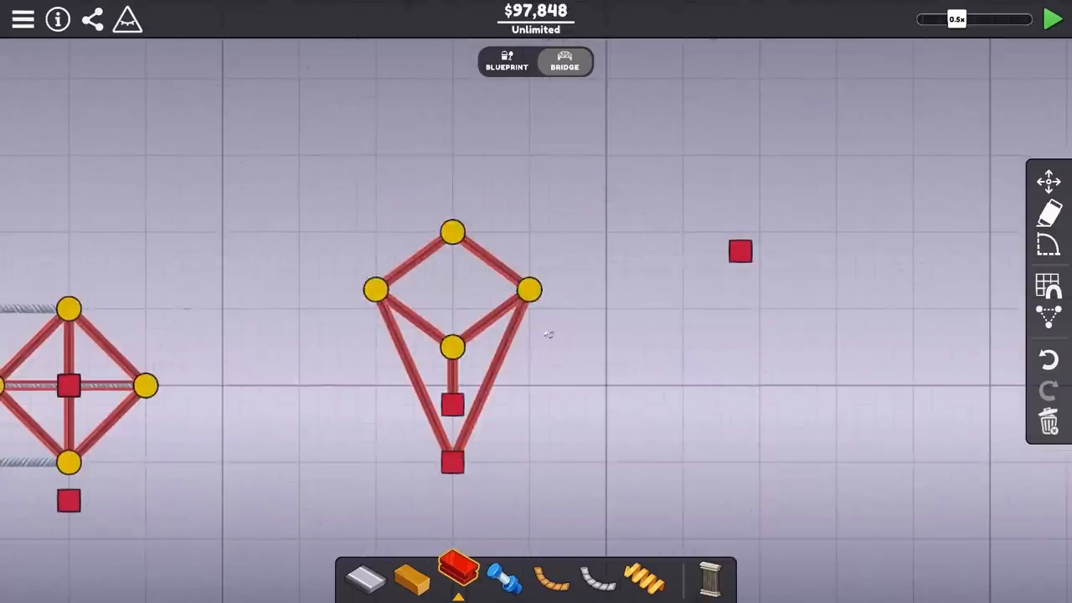
- Join two kite-shaped legs with a braced top truss and cables, then run the simulation at $132,686
left_click(1051, 20)
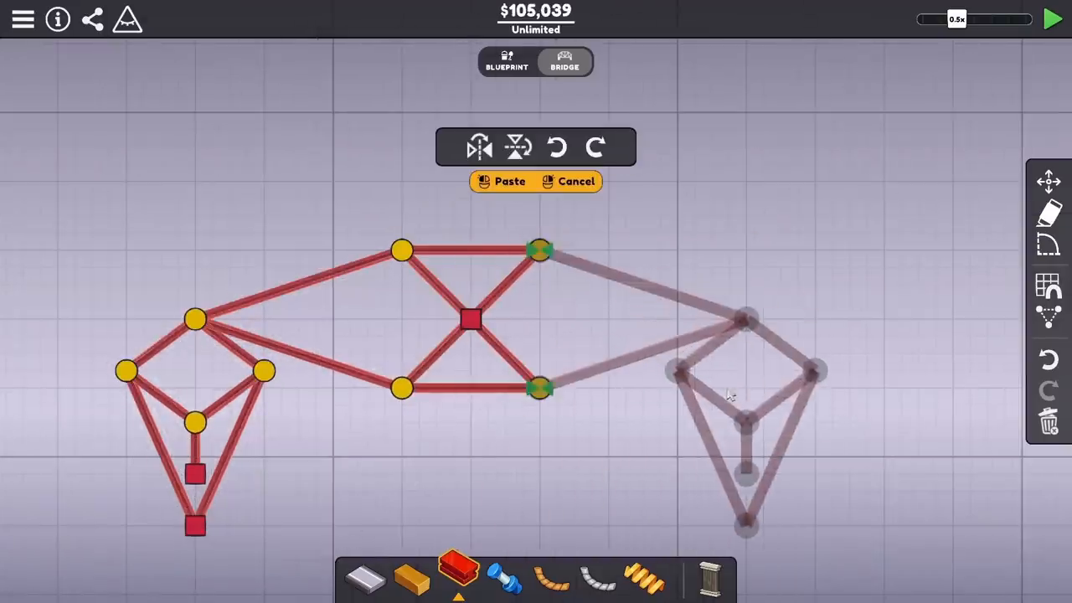
left_click(1052, 20)
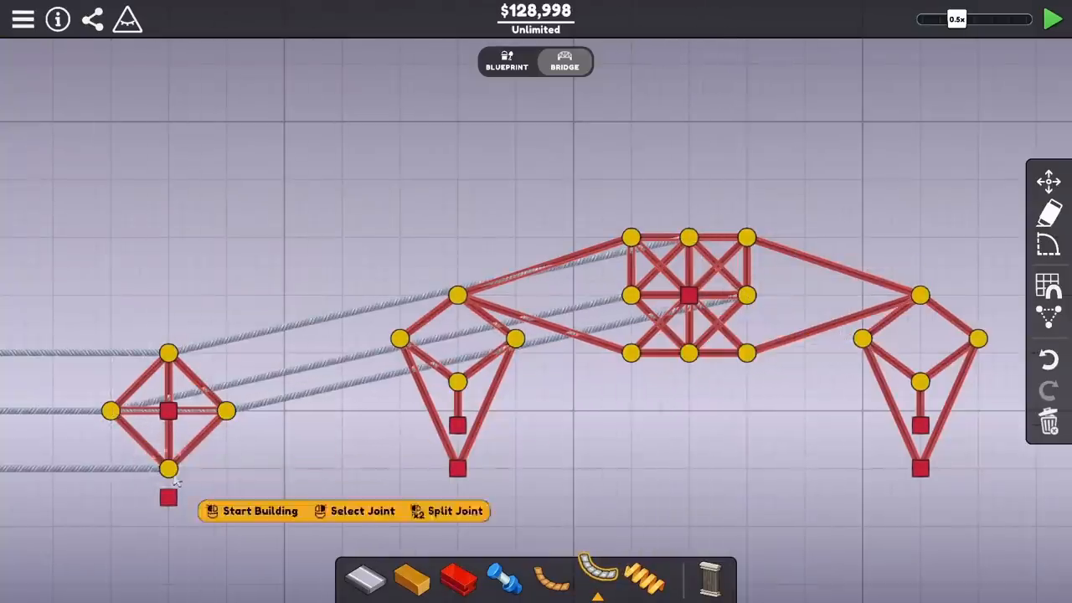
left_click(1051, 21)
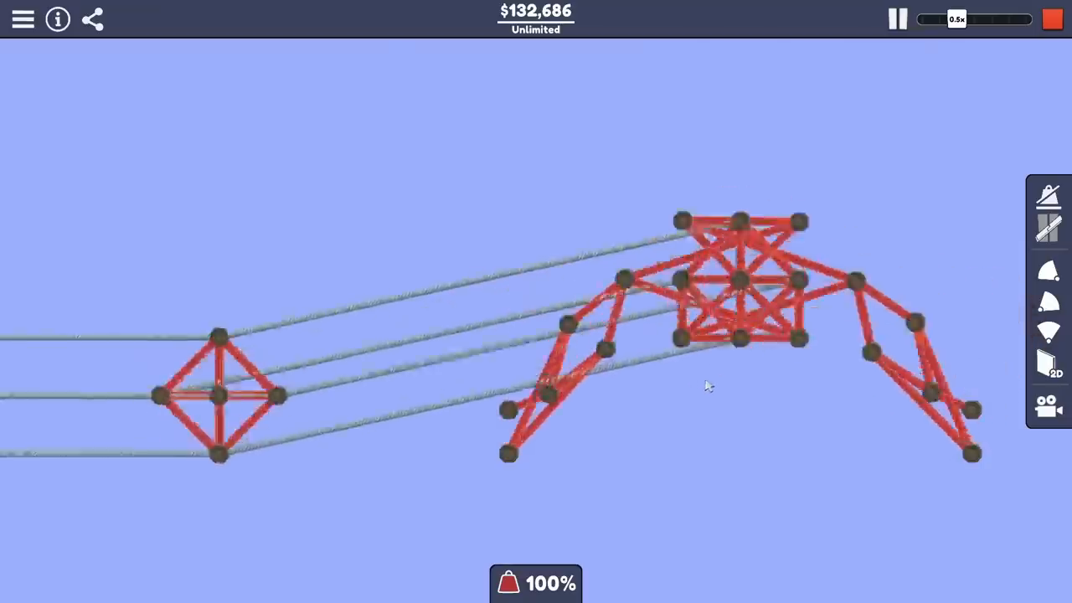
- Raise a tall braced tower atop the body truss and test-run the walker with the wheel at $181,751
left_click(920, 20)
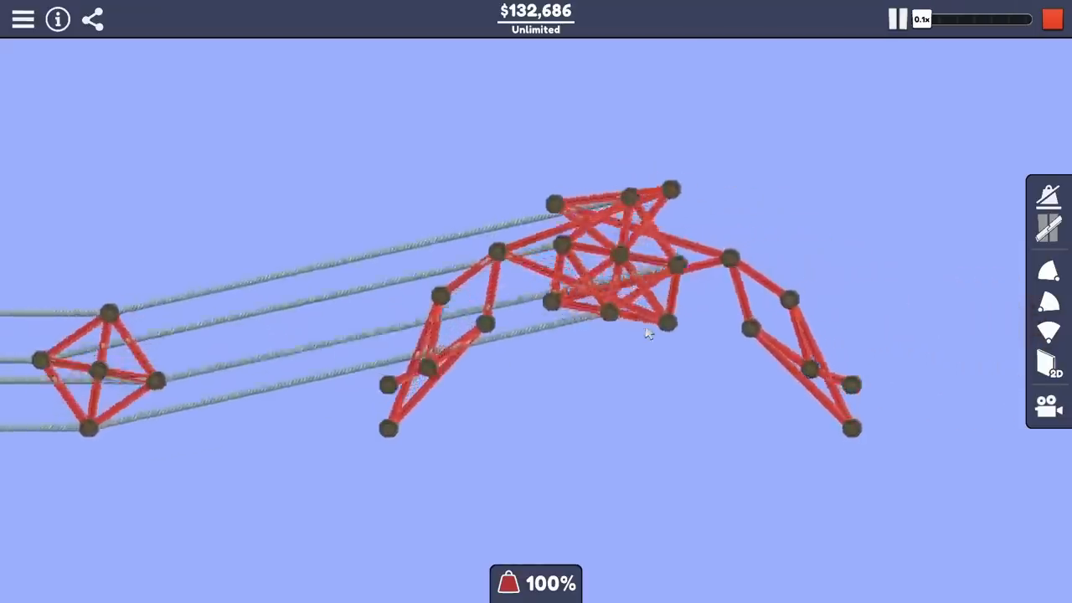
left_click(924, 20)
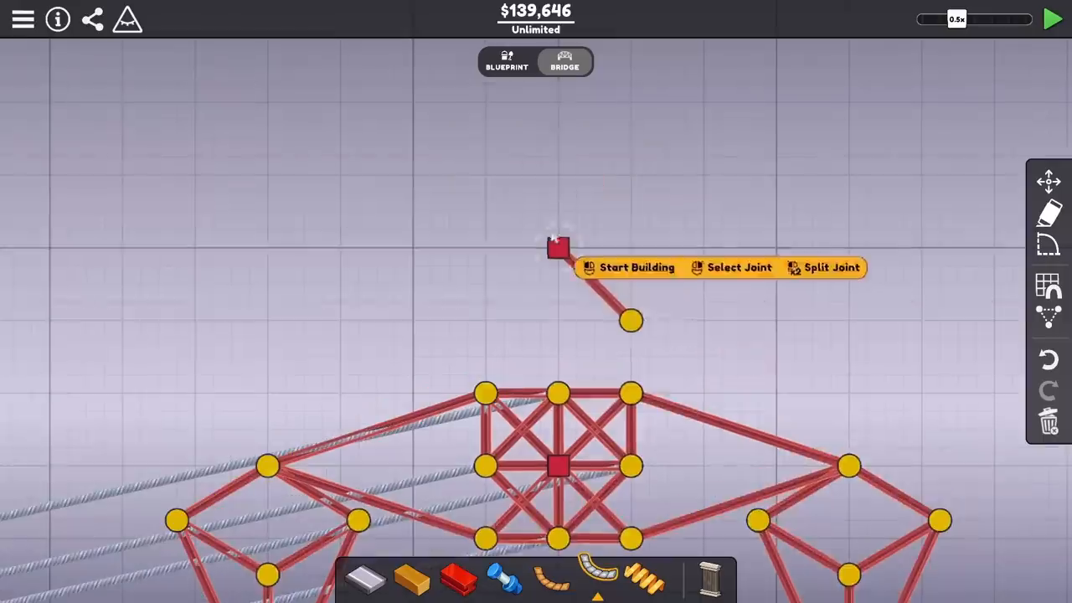
left_click(636, 268)
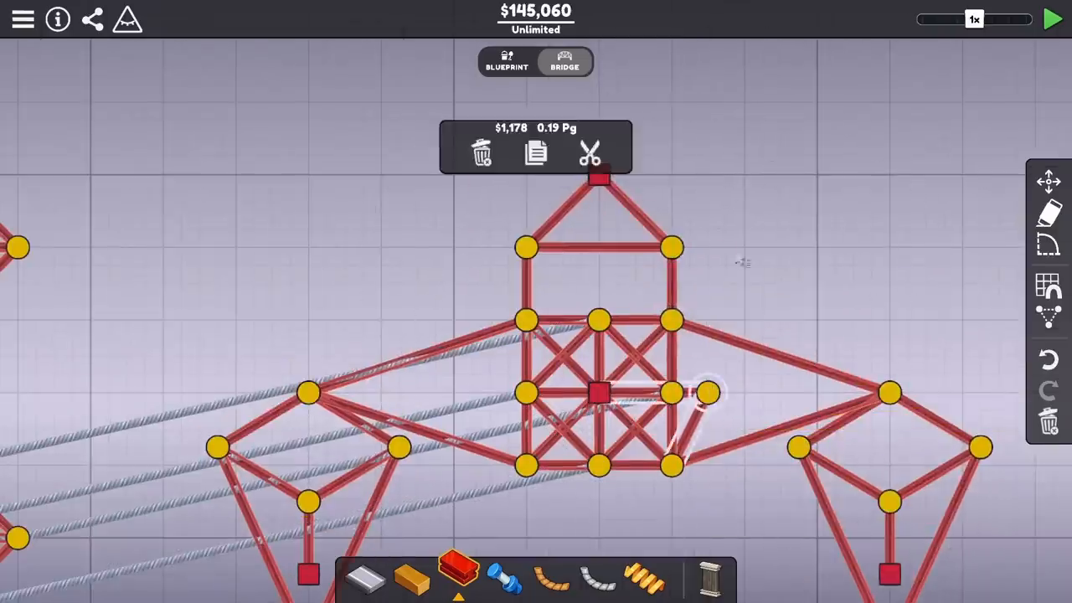
left_click(1052, 20)
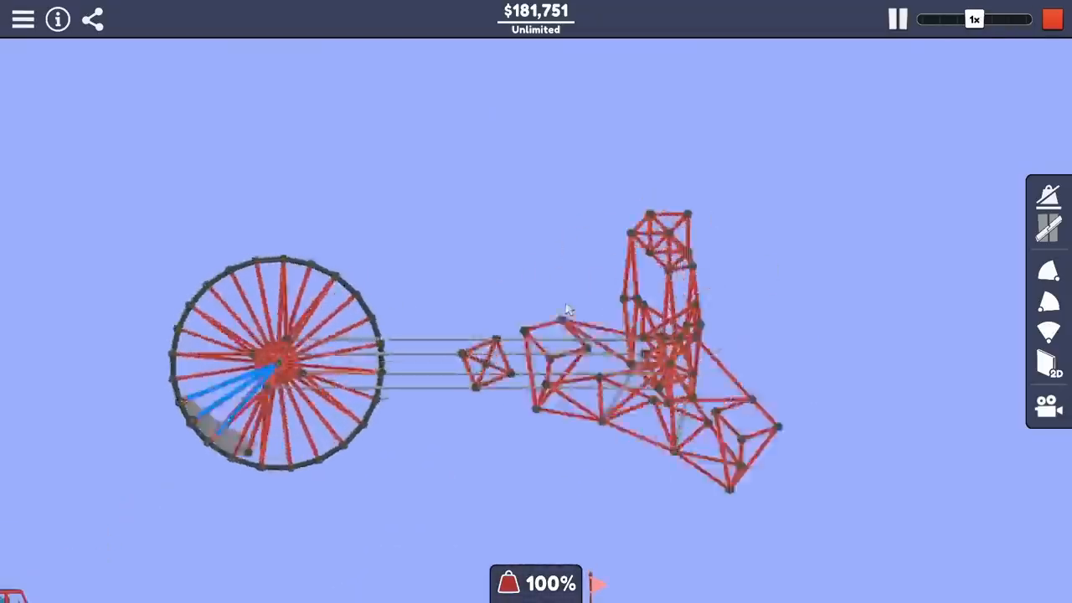
- Test-run the two-wheeled walker at $270,886, then return to building with a copied wheel awaiting placement
left_click(941, 19)
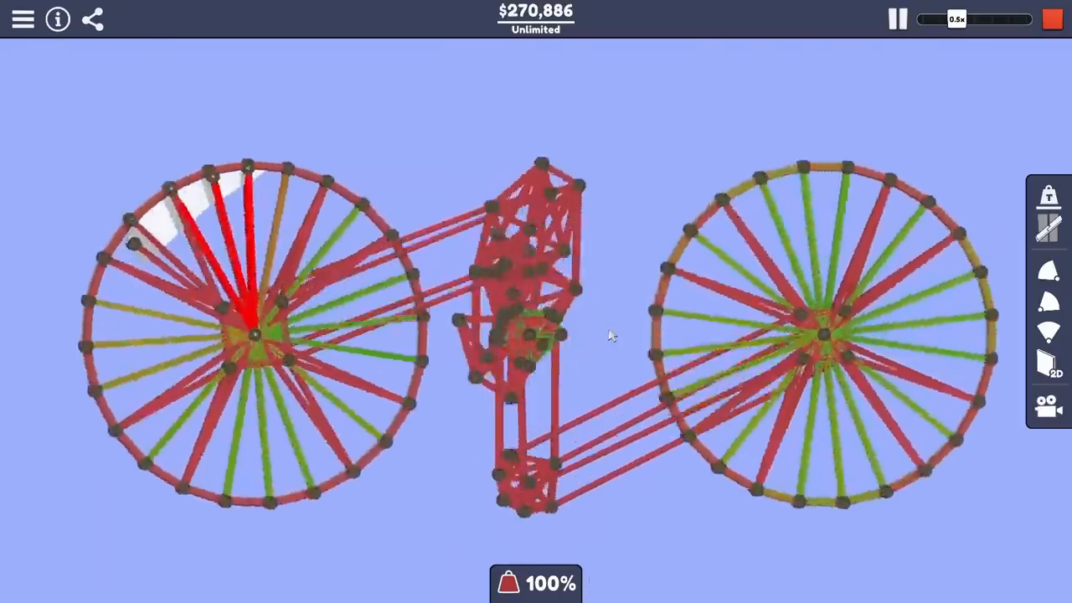
left_click(996, 20)
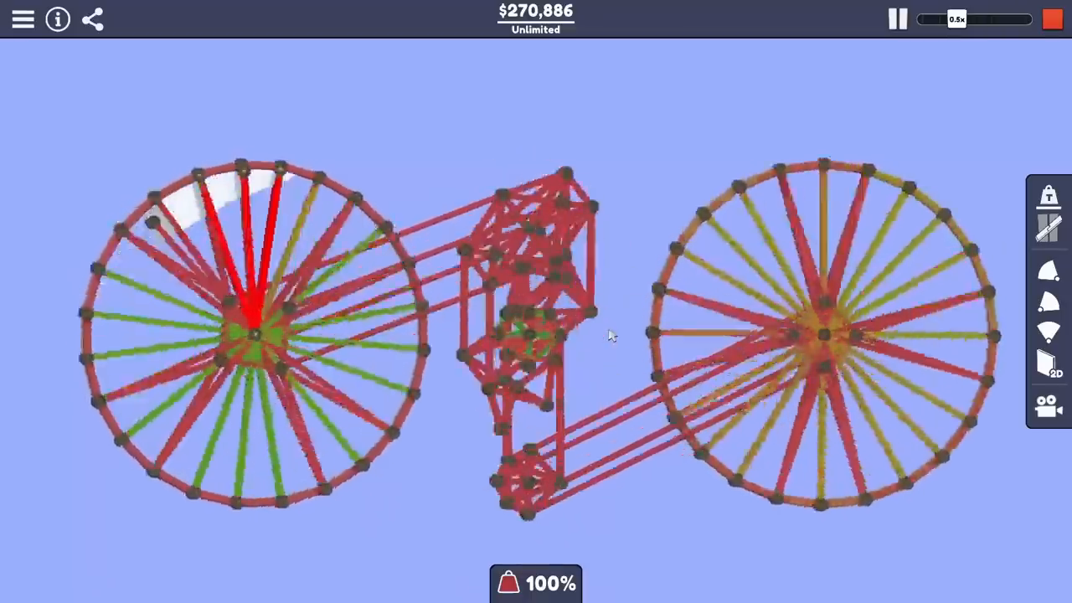
left_click(921, 18)
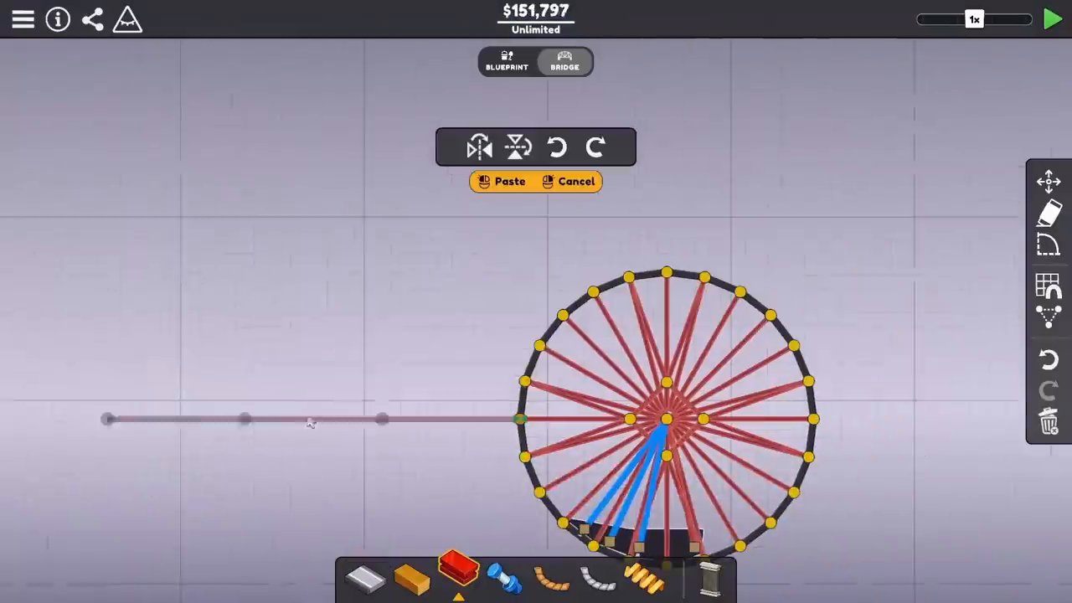
- Test-run the huge triangulated wheel at $700,362, then stop and resume building at $251,855
left_click(503, 181)
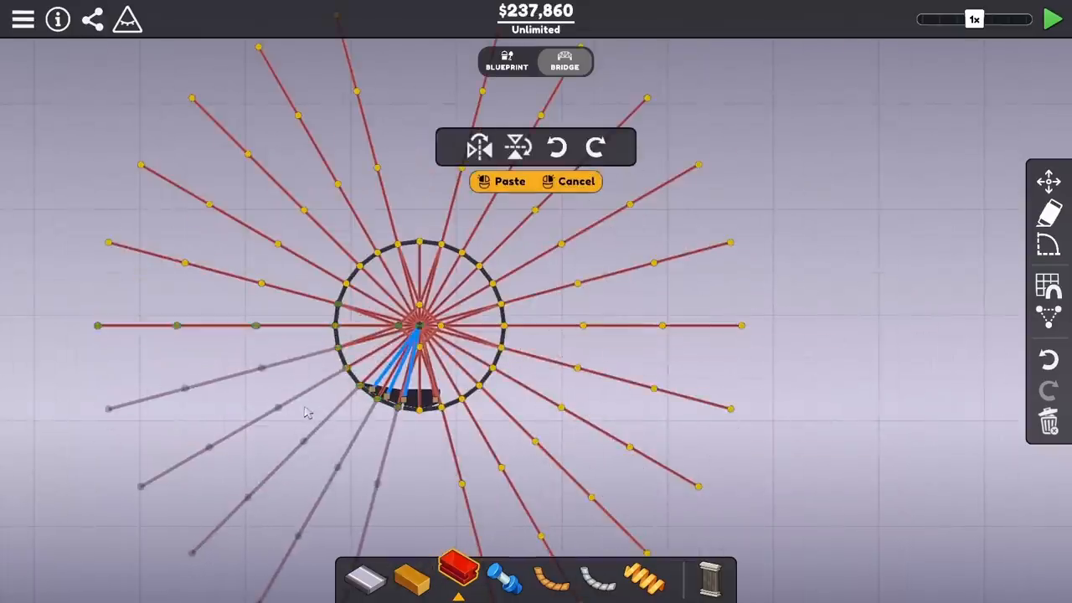
left_click(500, 181)
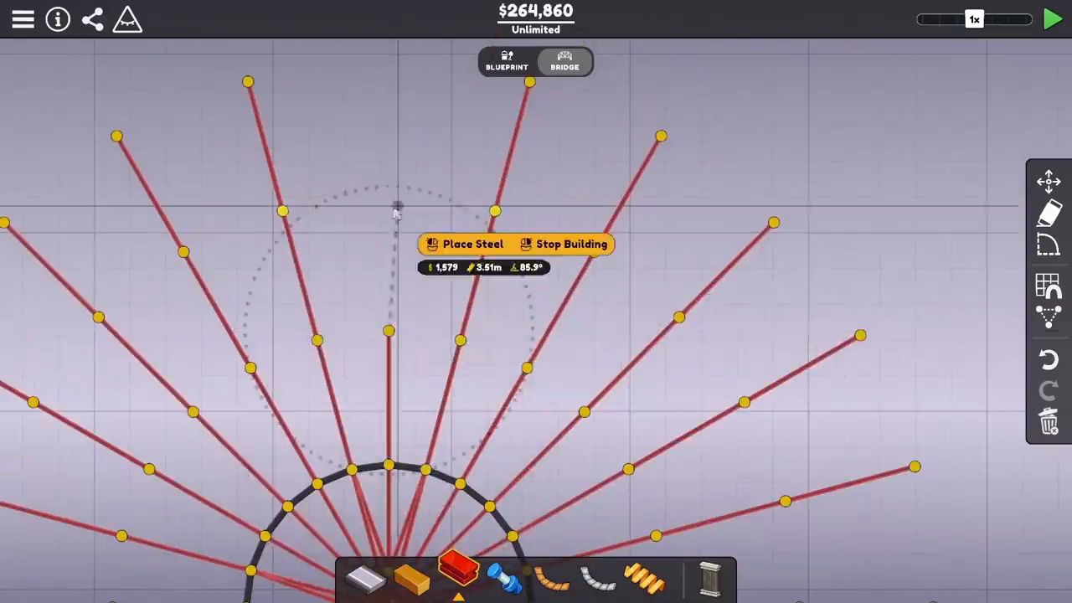
left_click(1052, 20)
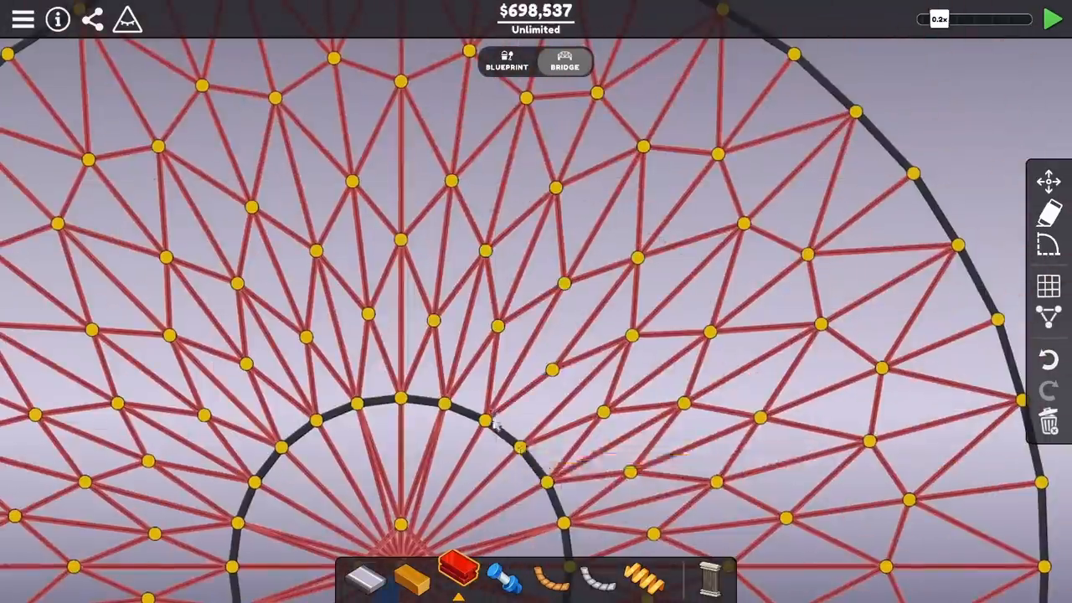
left_click(1051, 20)
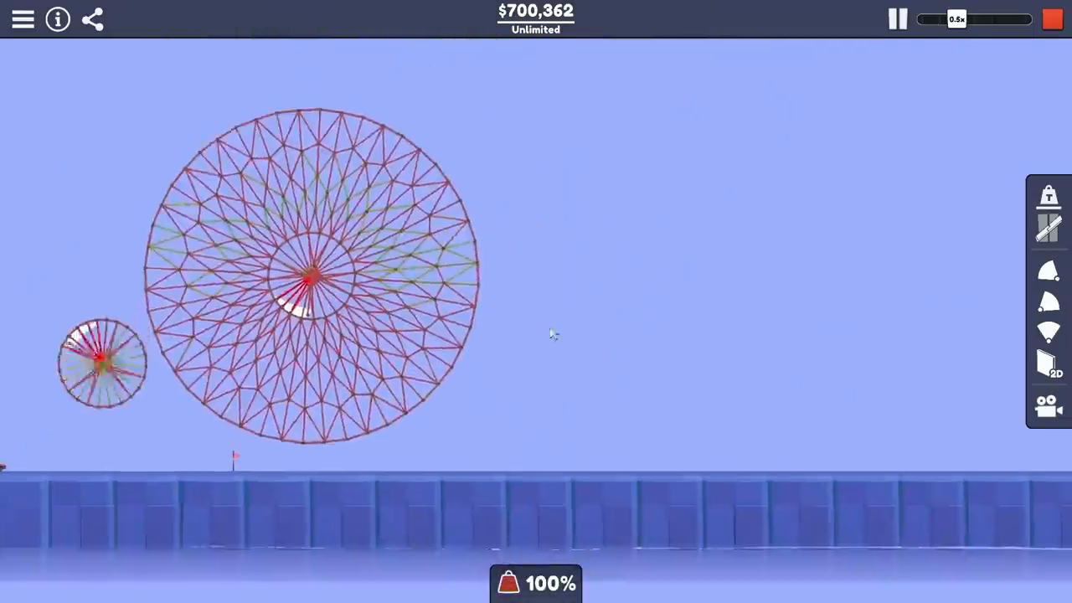
left_click(974, 18)
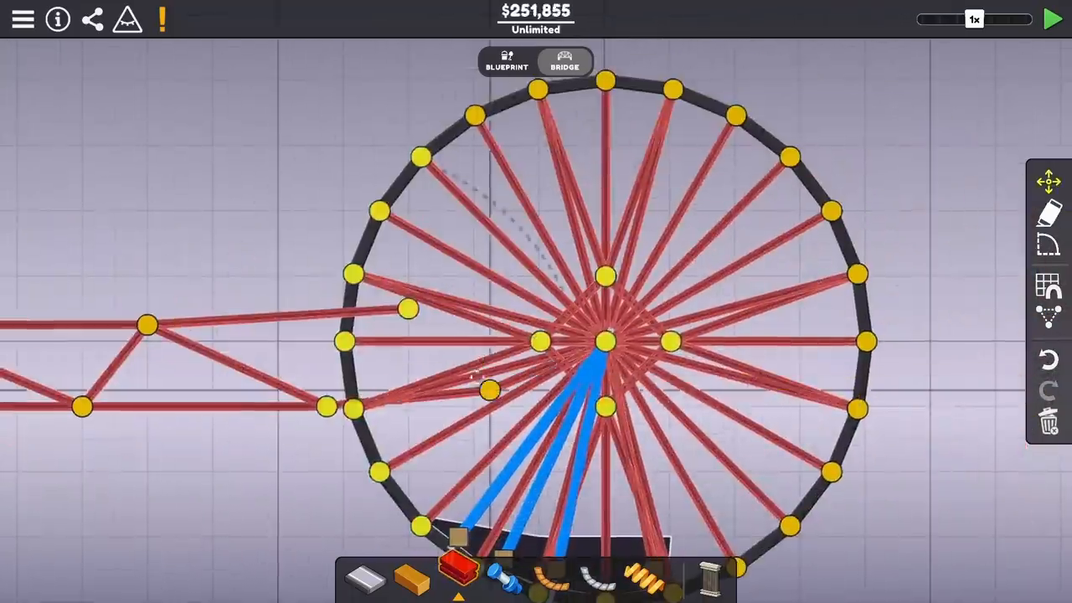
- Simulate the two truss-linked wheels rolling over the ground, then stop to keep editing at $82,291
left_click(1052, 20)
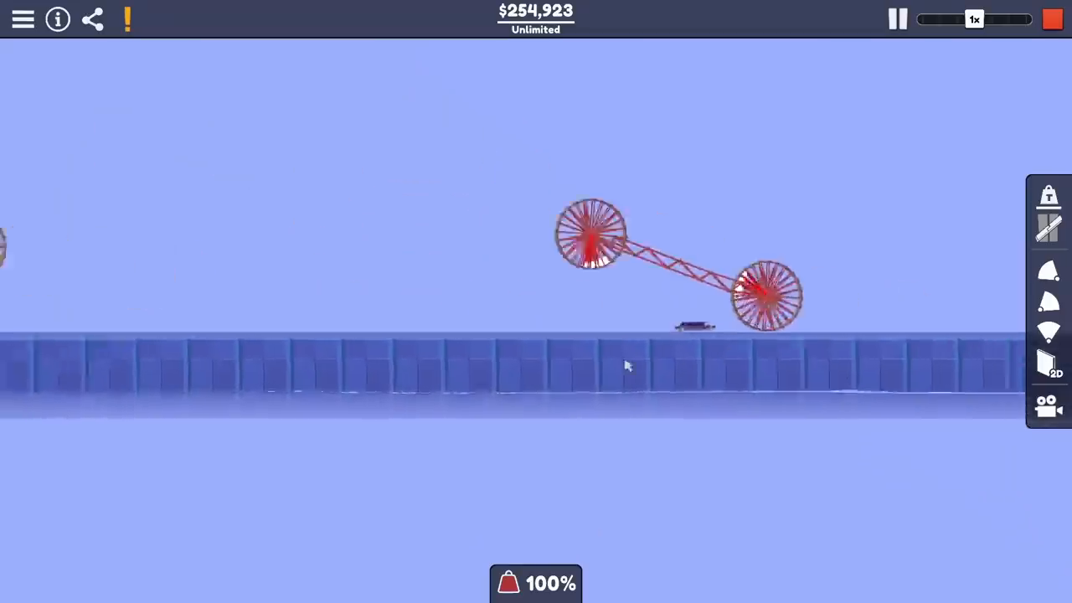
left_click(1053, 21)
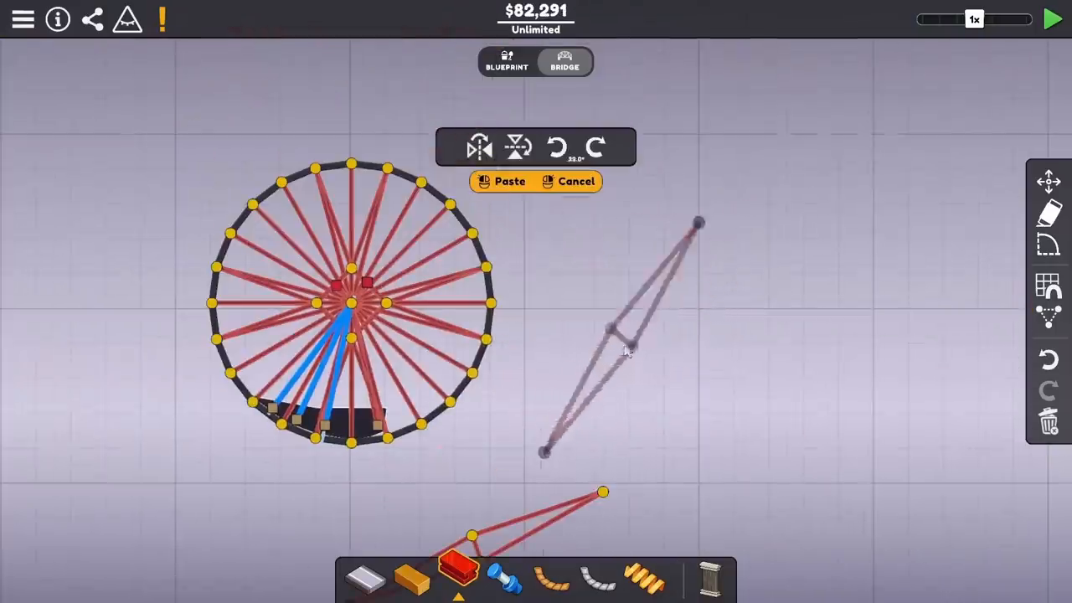
- Place the paste, draw knee and shin steel trusses below the wheel, and briefly test-run the leg
left_click(502, 181)
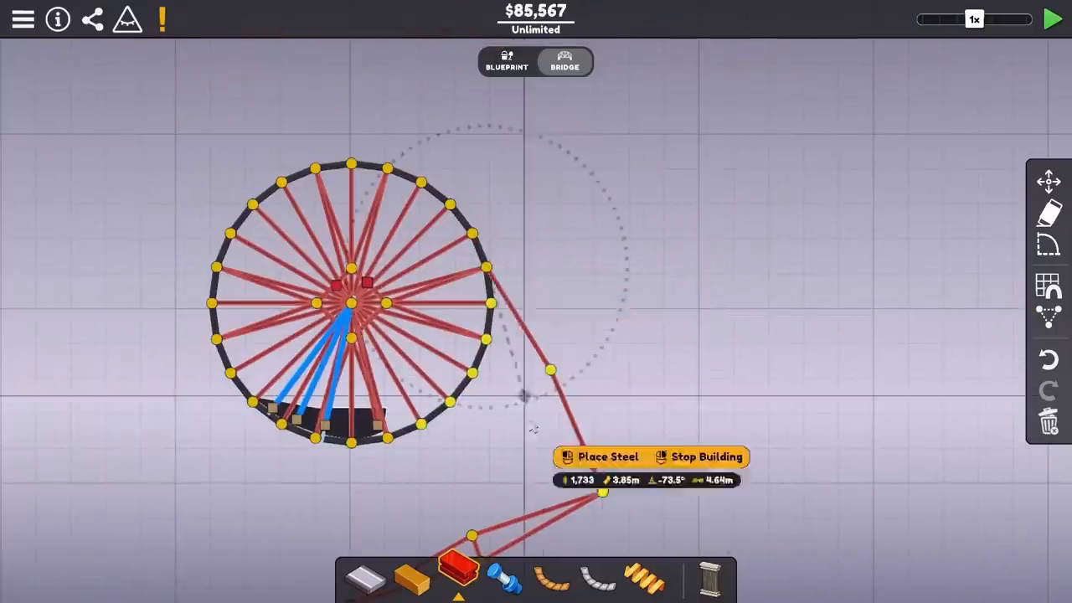
left_click(1051, 20)
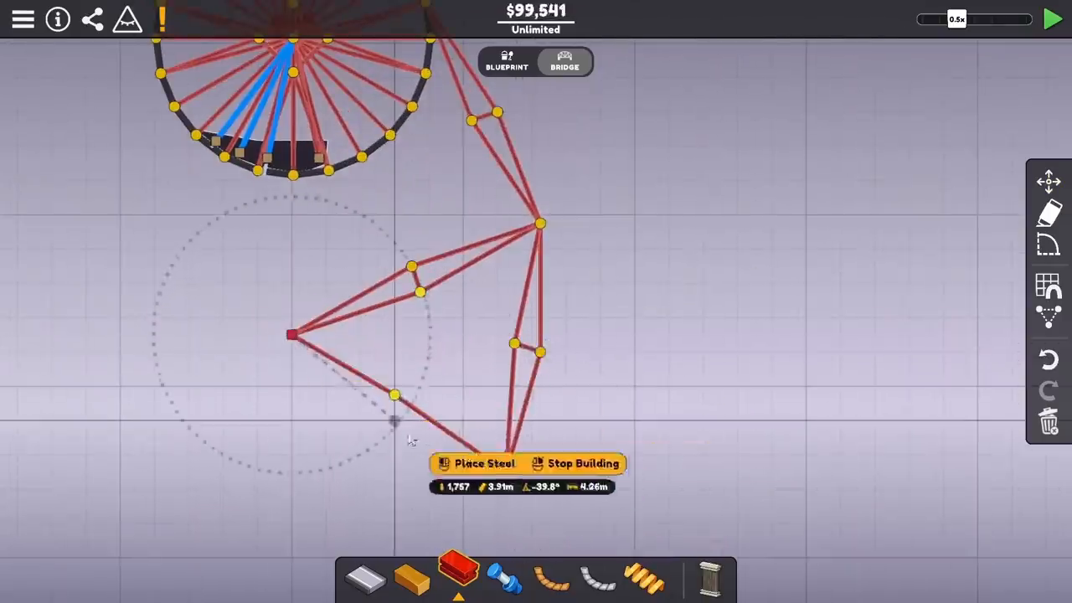
left_click(1051, 20)
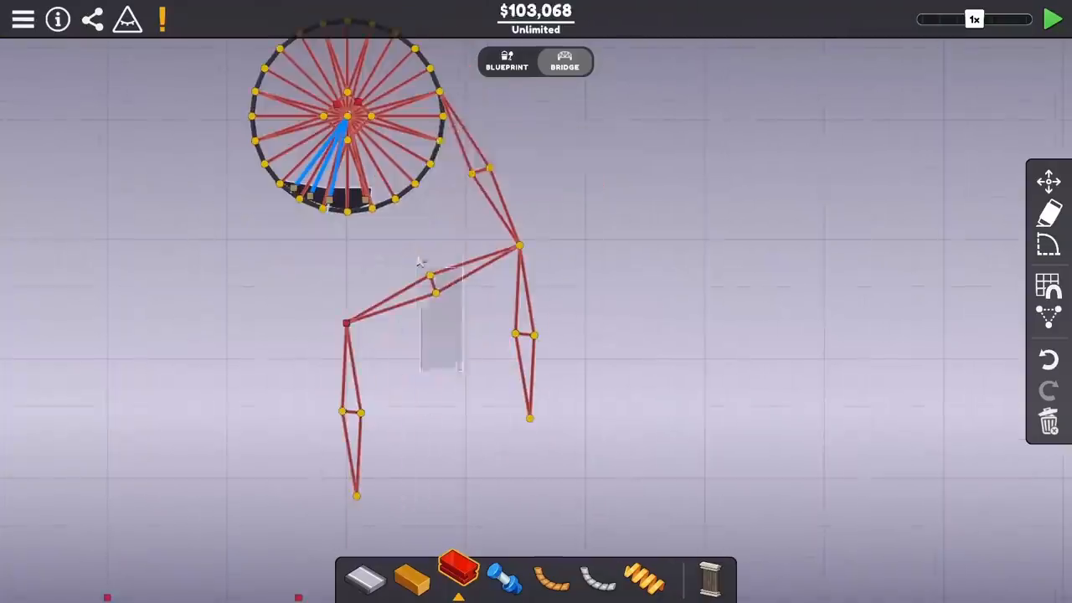
left_click(1052, 20)
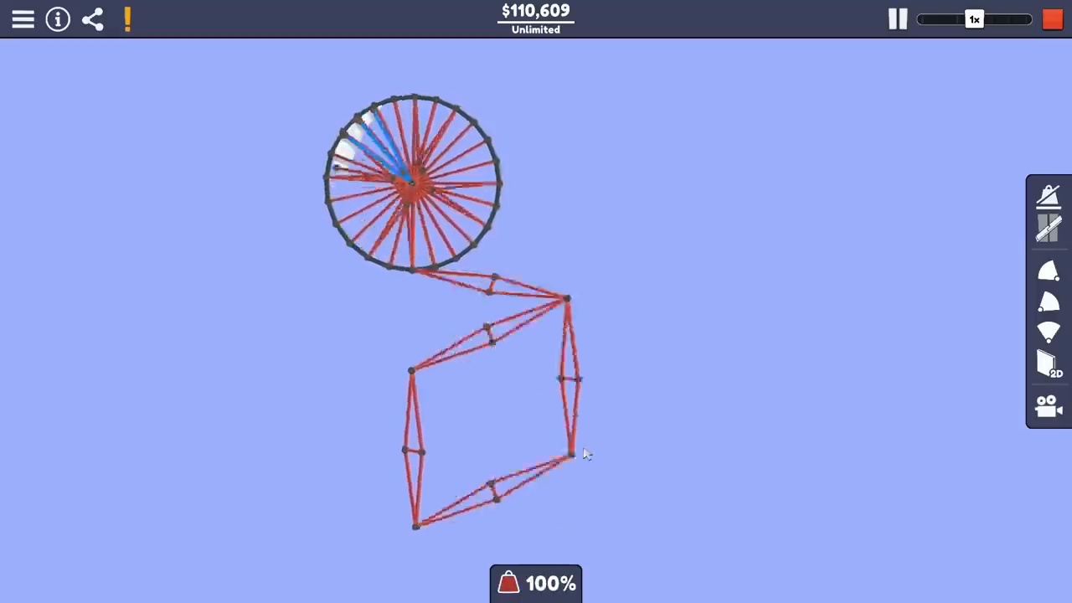
left_click(991, 20)
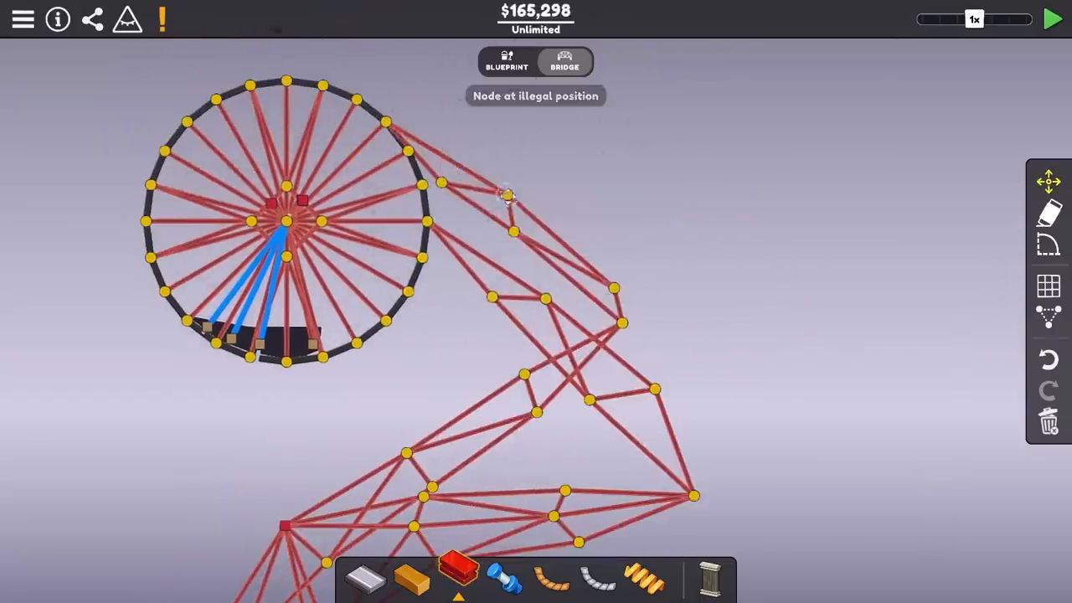
- Test the braced frame, add steel bracing and taper the lower leg toward one foot point, then retest
left_click(1051, 20)
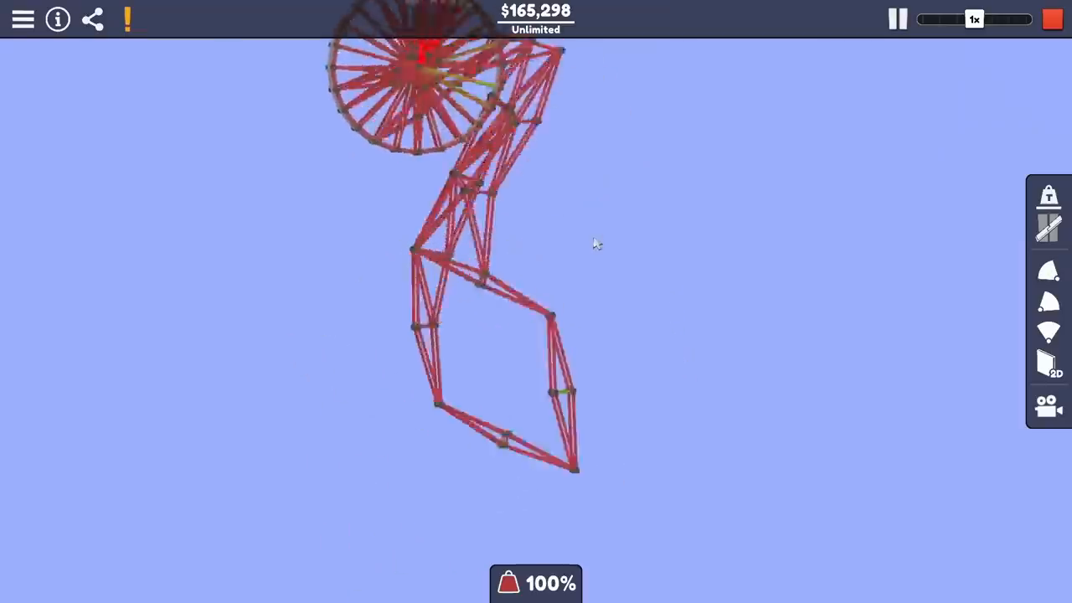
left_click(939, 19)
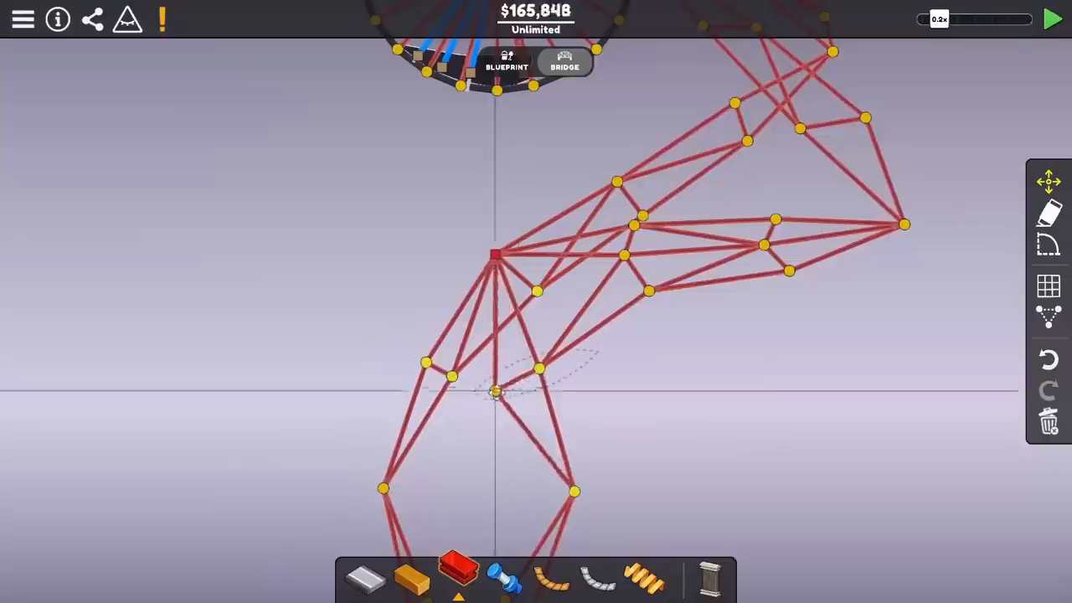
left_click(1051, 20)
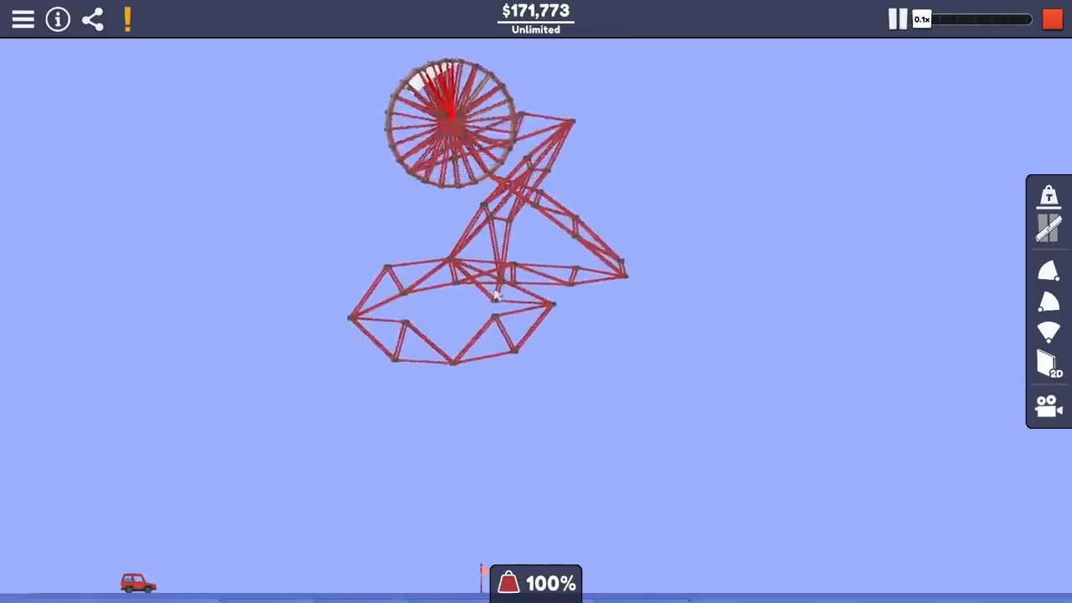
left_click(974, 19)
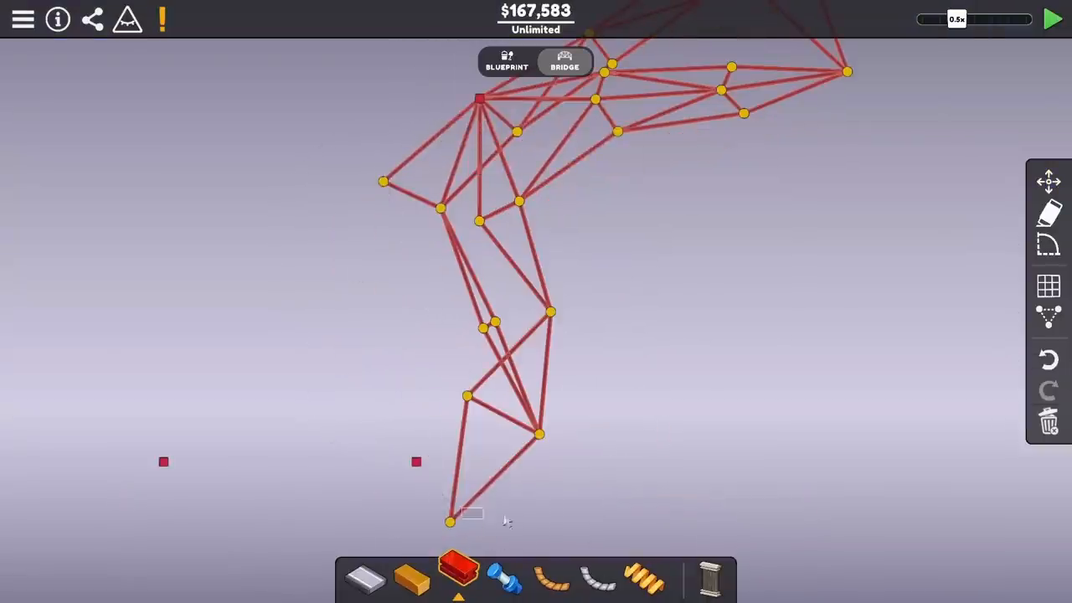
- Draw a small steel foot triangle at the leg's tip and test-run it before copying the leg
left_click(1052, 20)
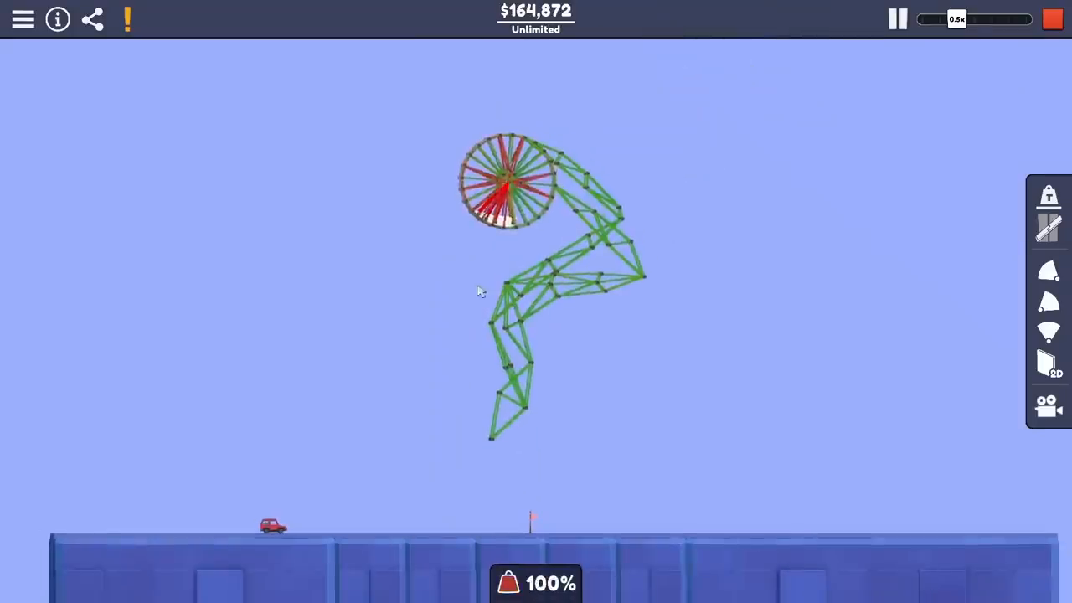
left_click(975, 18)
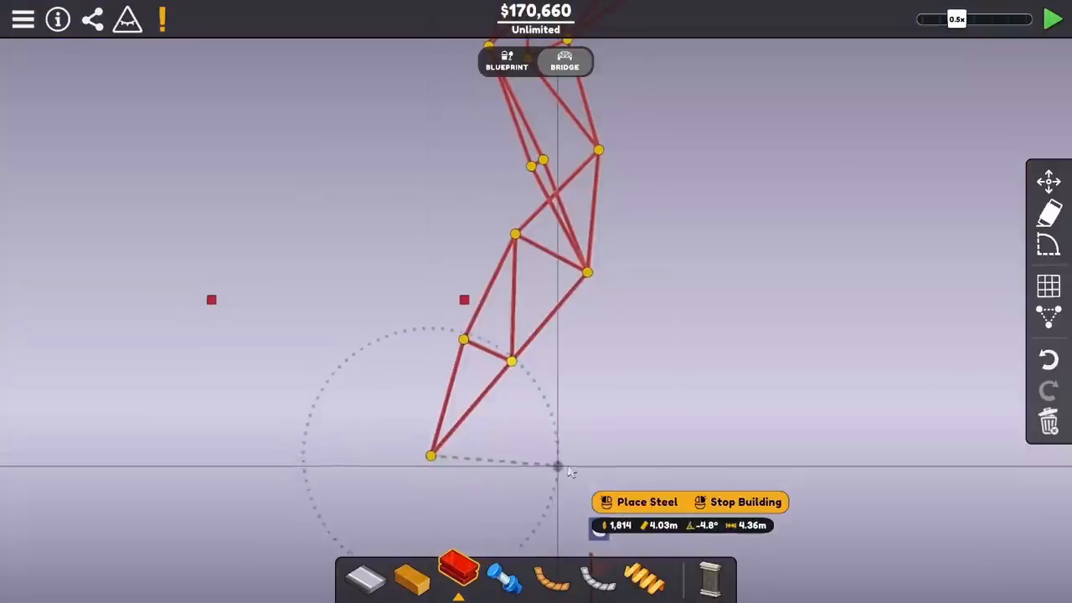
left_click(556, 465)
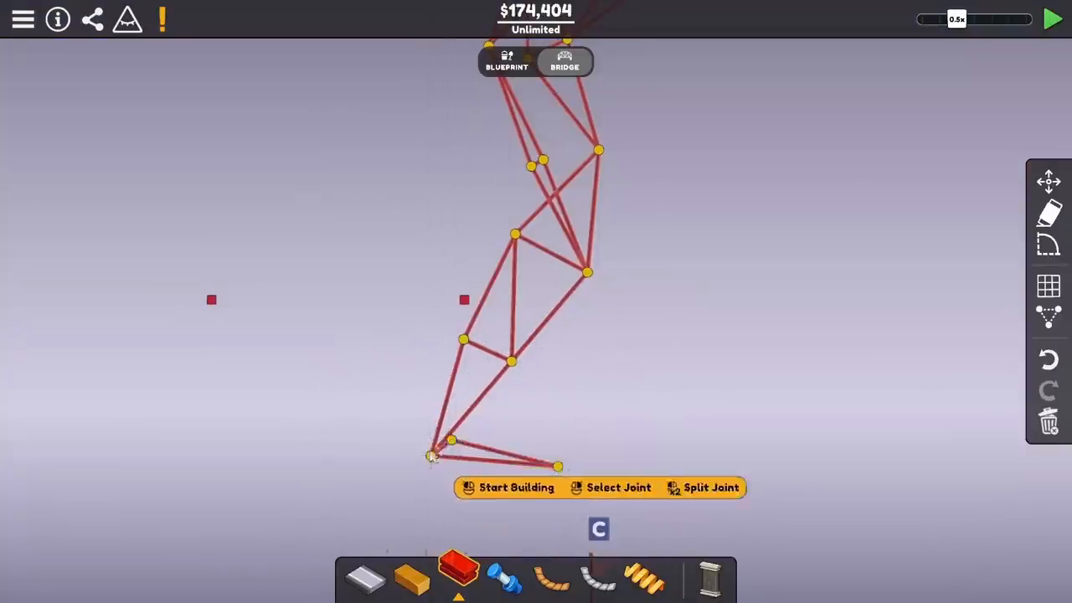
left_click(1051, 20)
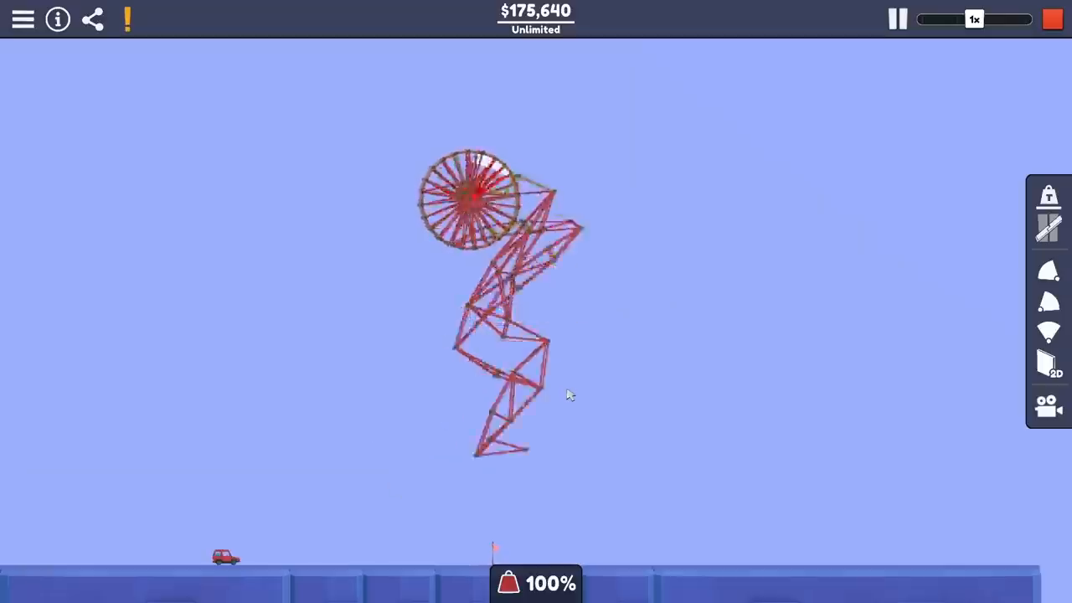
left_click(958, 19)
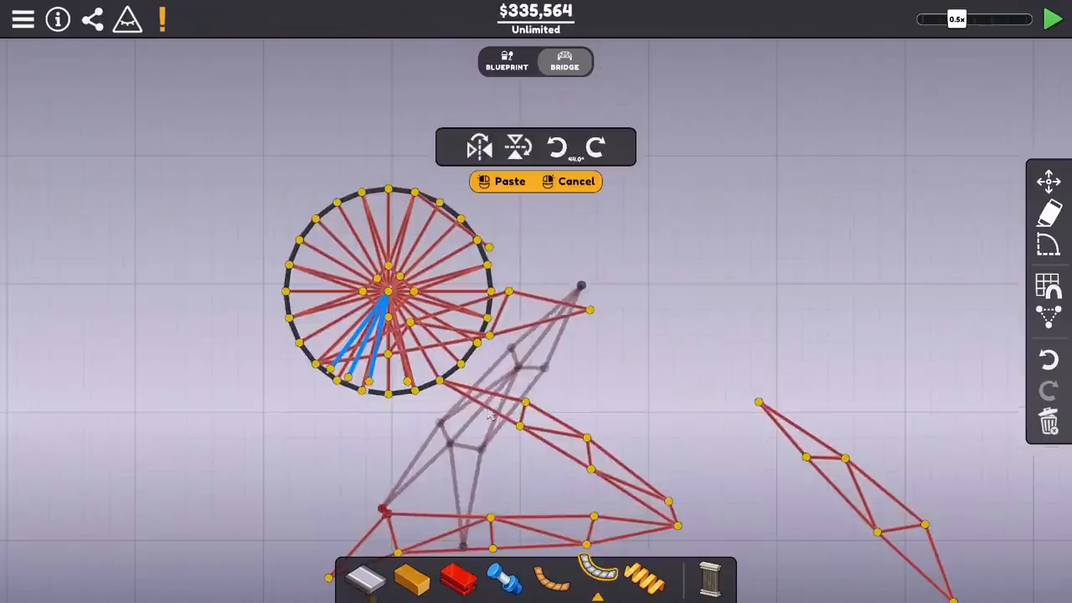
- Place the pasted leg copy over the original, join it with steel, and test both legs
left_click(503, 181)
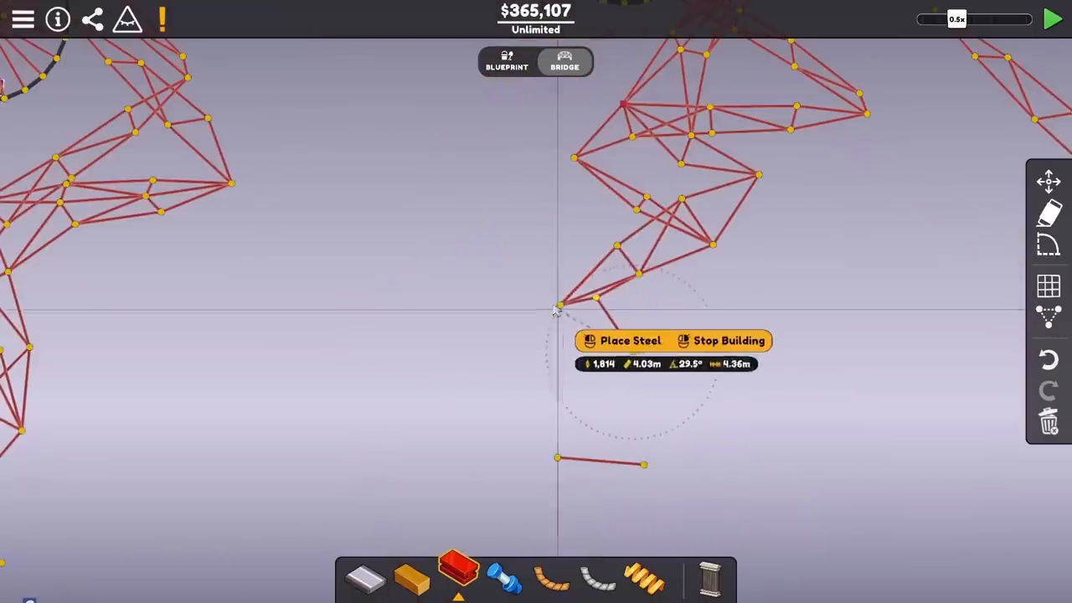
left_click(622, 340)
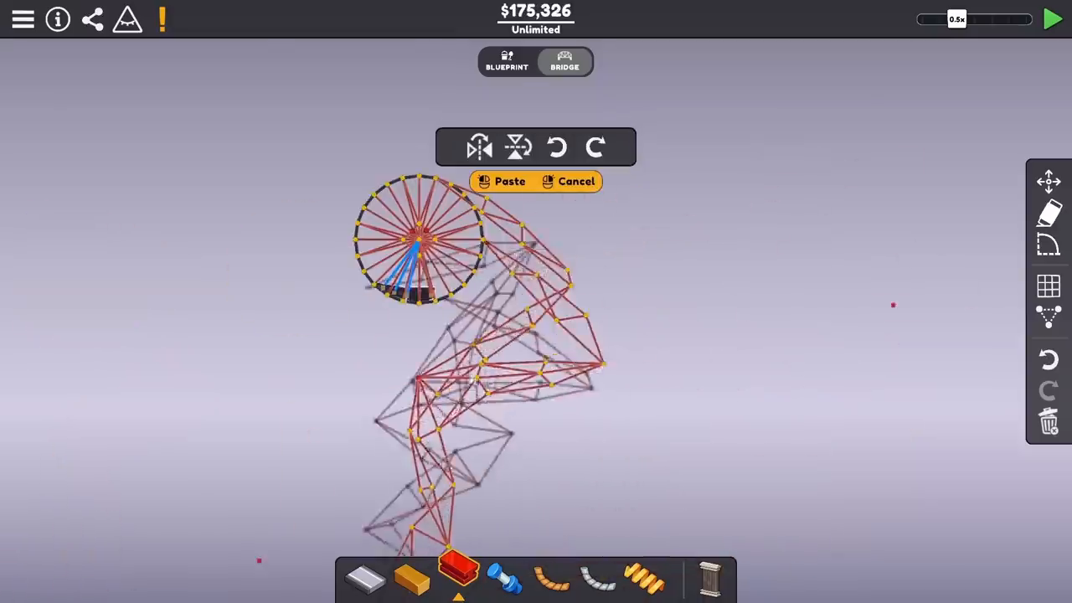
left_click(1051, 18)
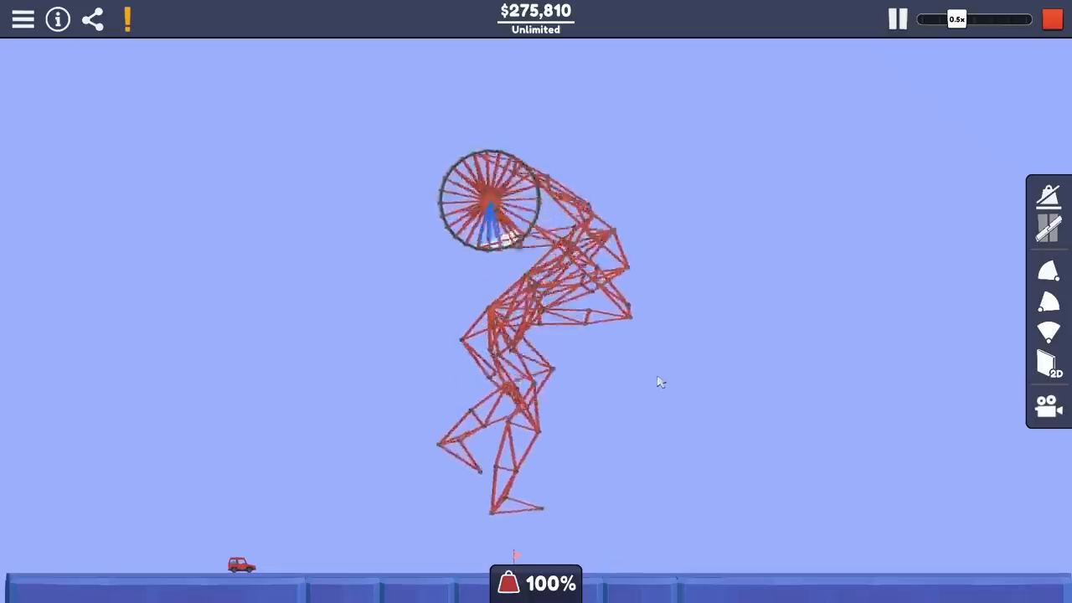
left_click(974, 19)
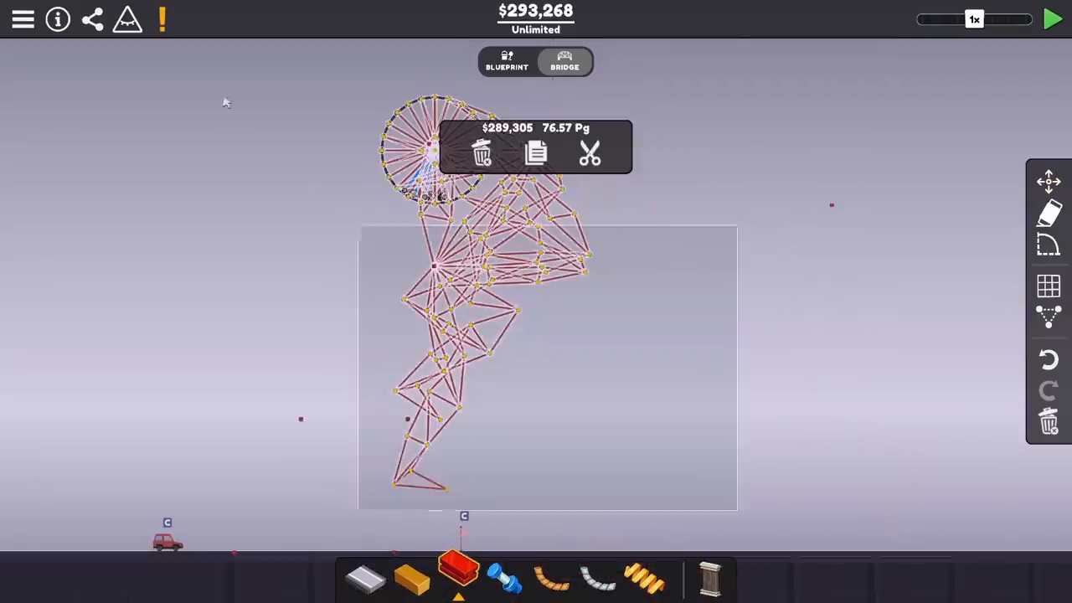
- Rebuild the lower leg from steel beams with wider braced feet, testing between edits
left_click(536, 152)
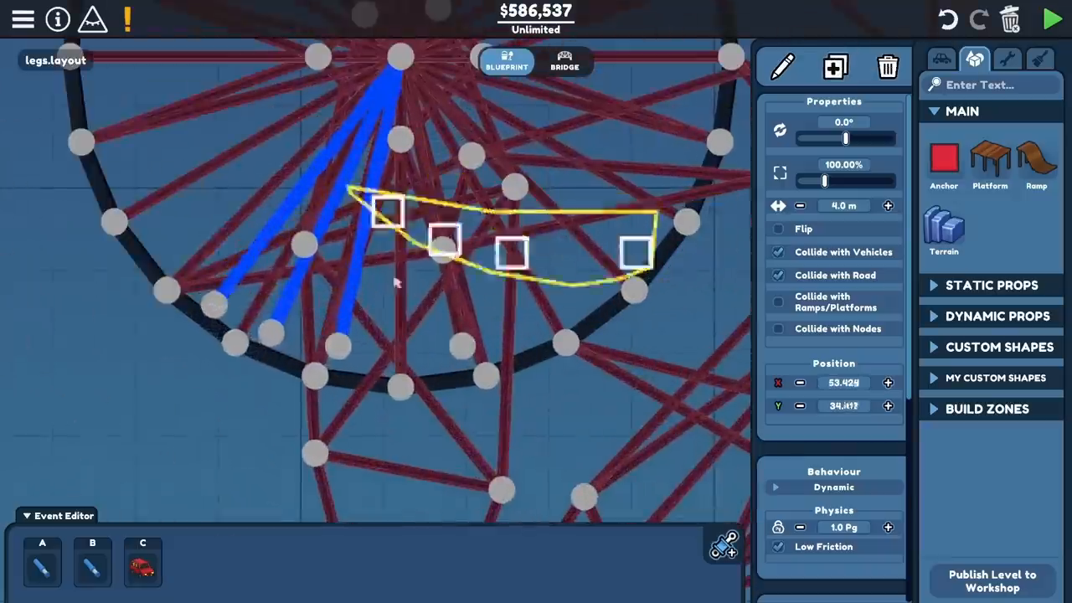
left_click(1052, 18)
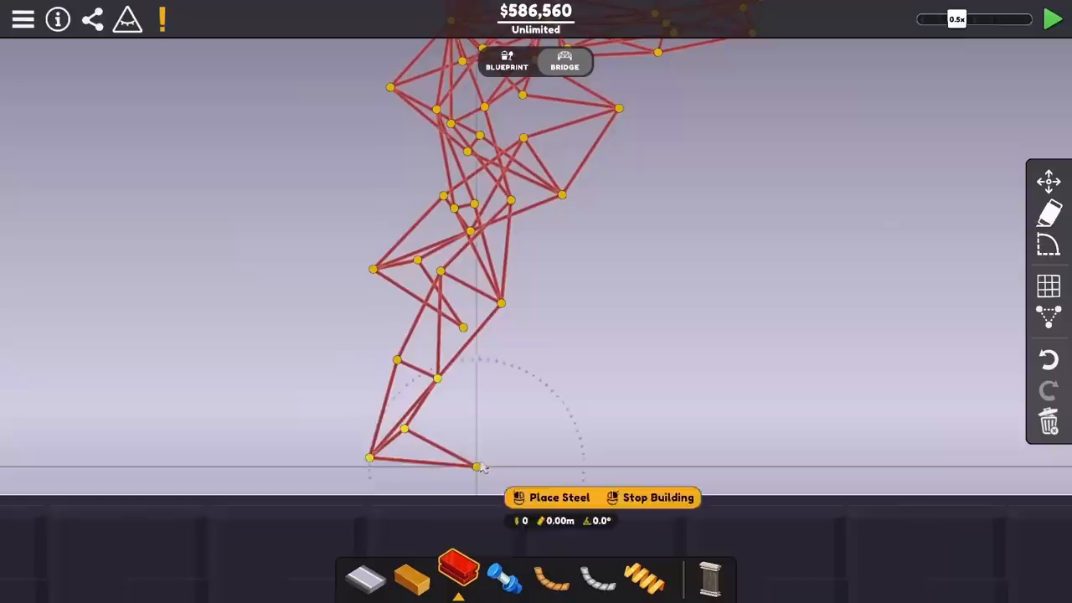
left_click(1051, 18)
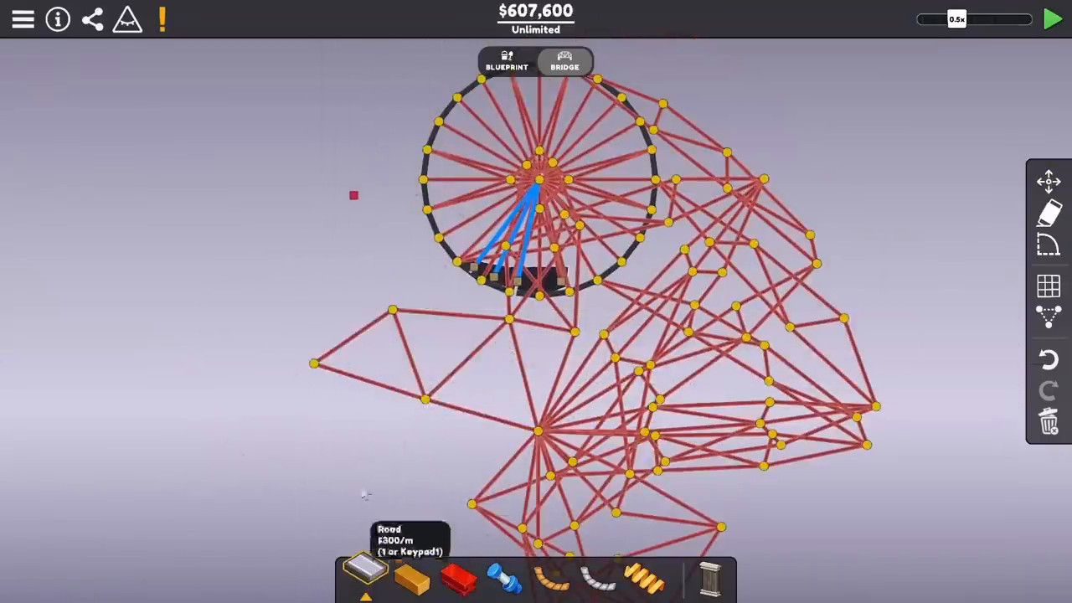
left_click(1052, 20)
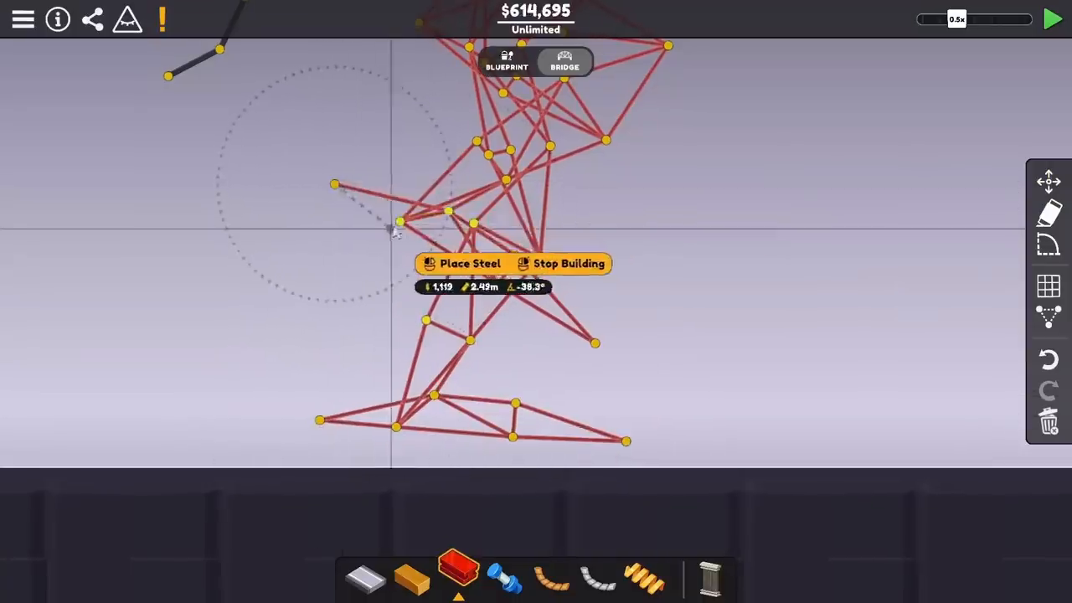
left_click(1051, 21)
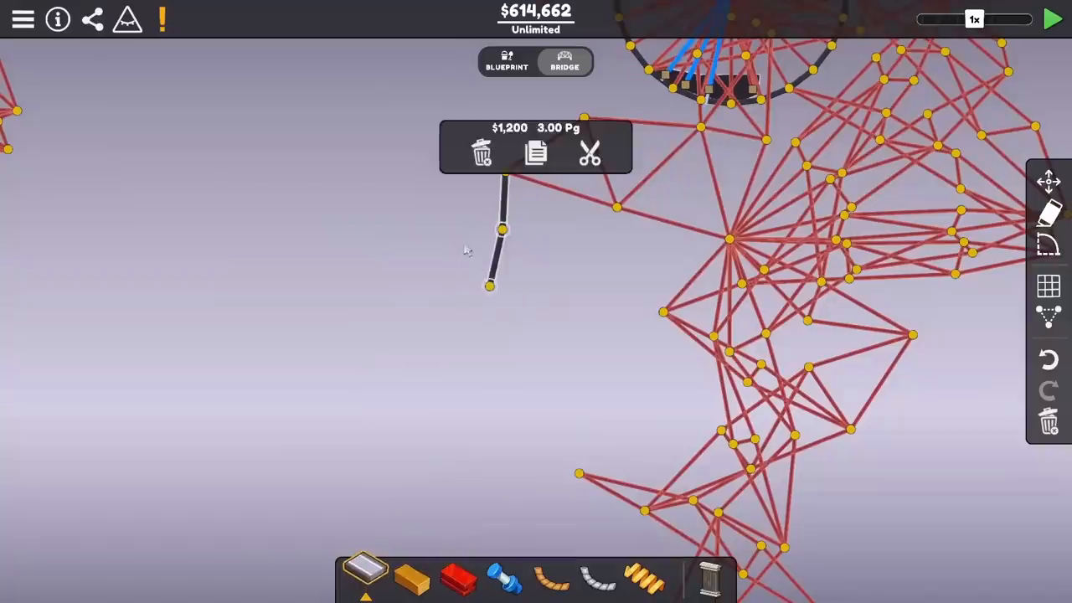
- Finish the steel foot beams and add a Square custom shape of 100 Pg mass in the body
left_click(1052, 20)
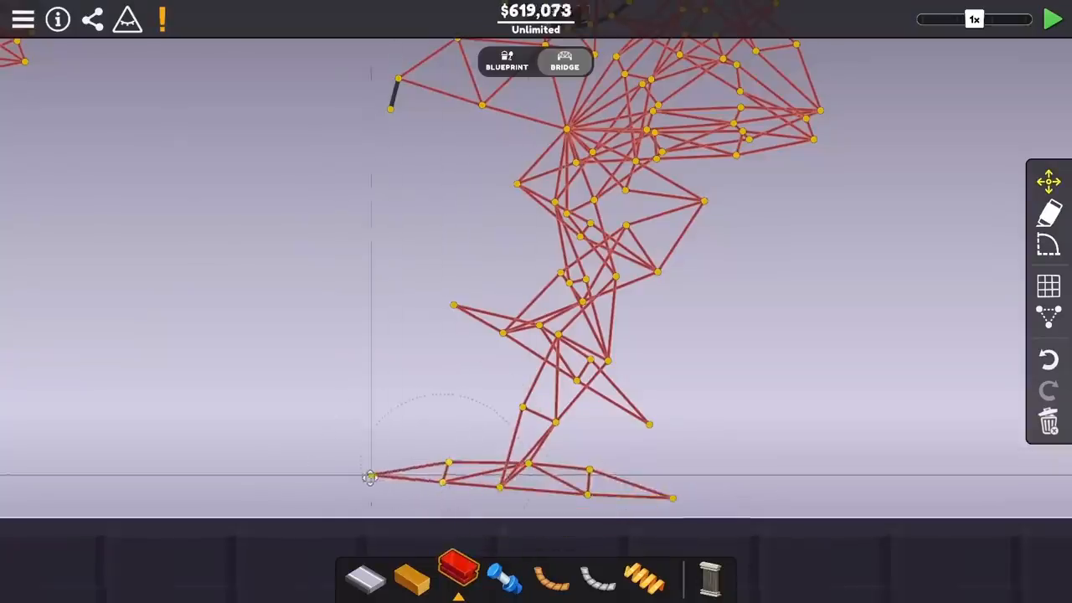
left_click(1051, 20)
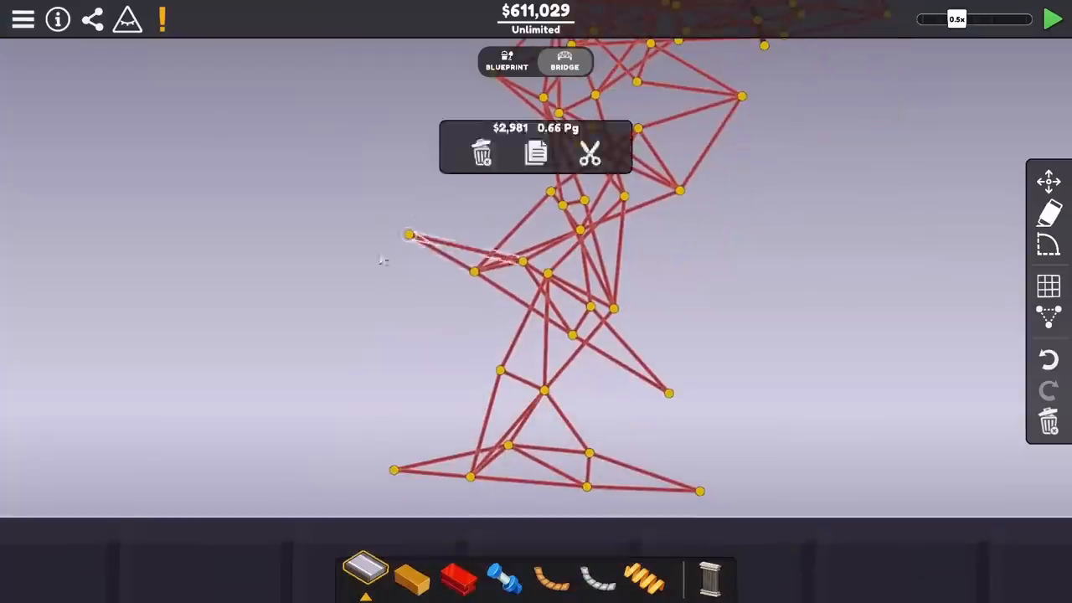
left_click(1052, 20)
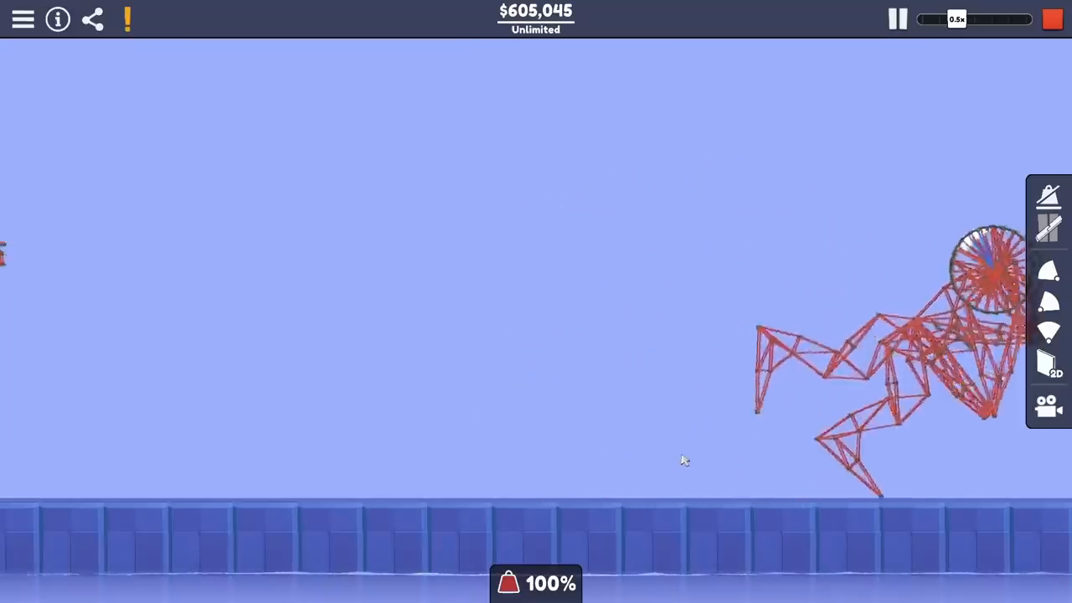
left_click(898, 20)
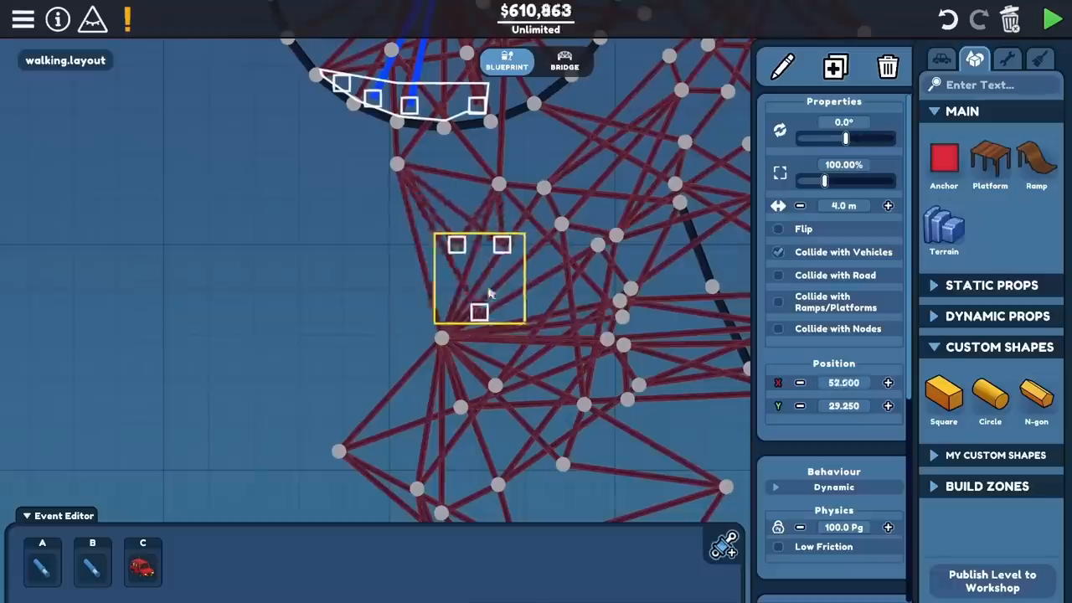
- Simulate the weighted walker until it stumbles, then return to Bridge mode
left_click(1051, 19)
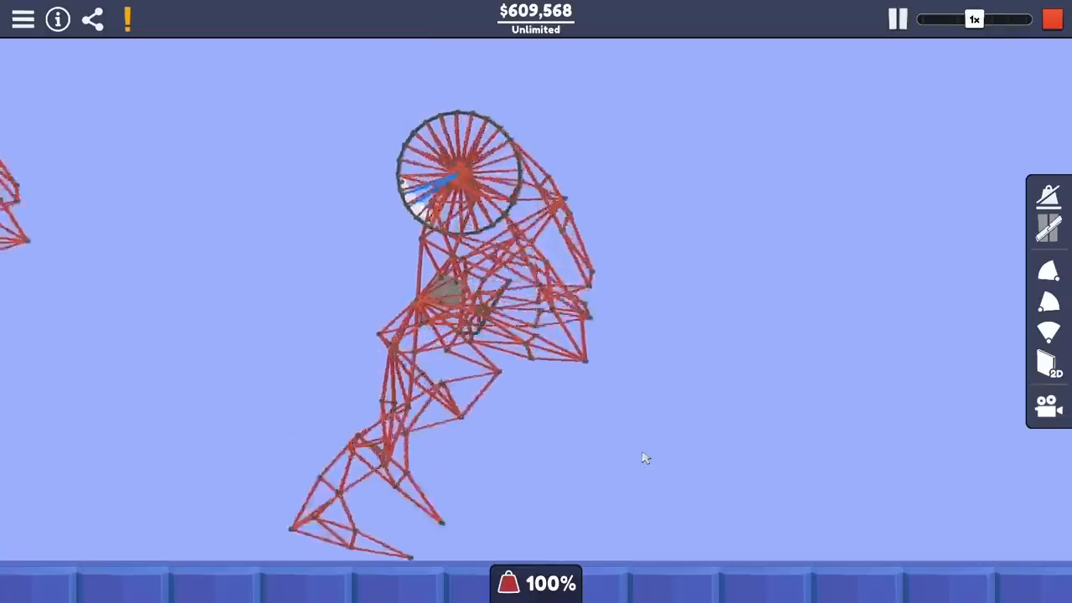
left_click(956, 18)
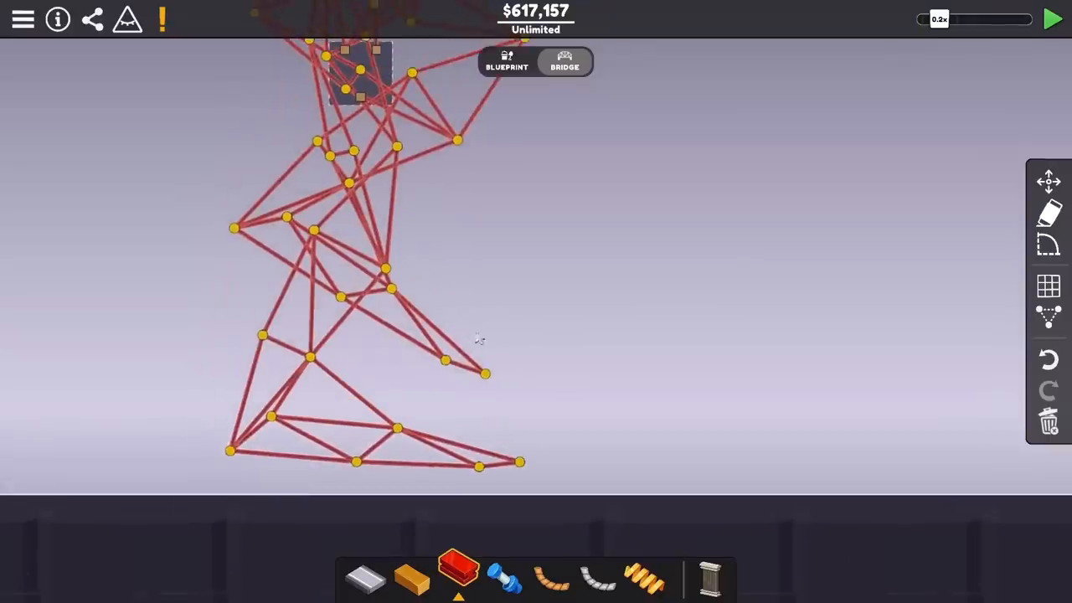
- Add a 30 Pg Square custom shape near the foot and test the walker at 3x speed
left_click(1052, 20)
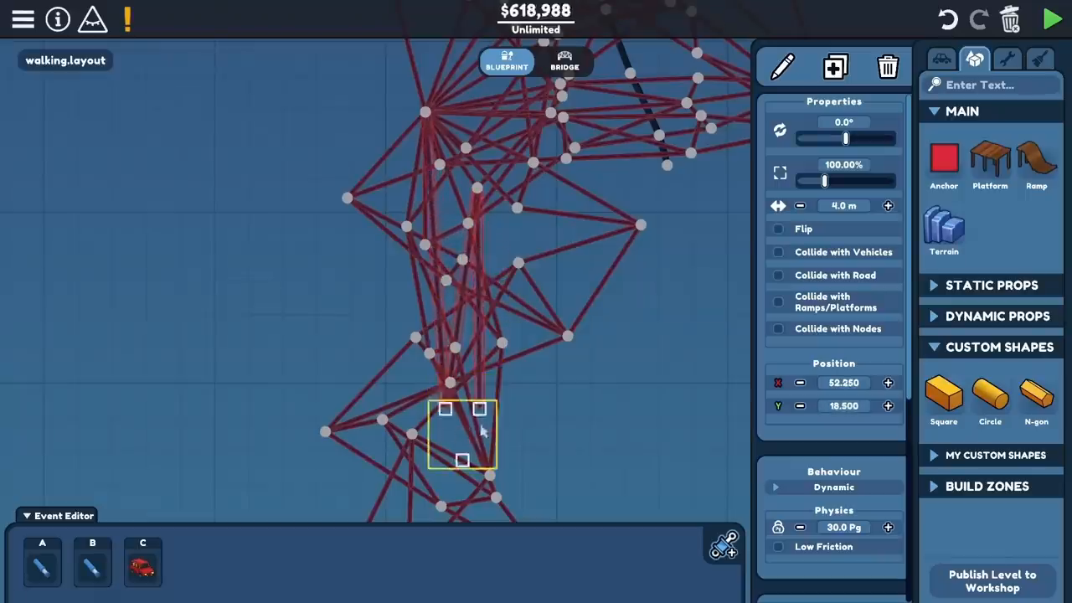
left_click(1051, 19)
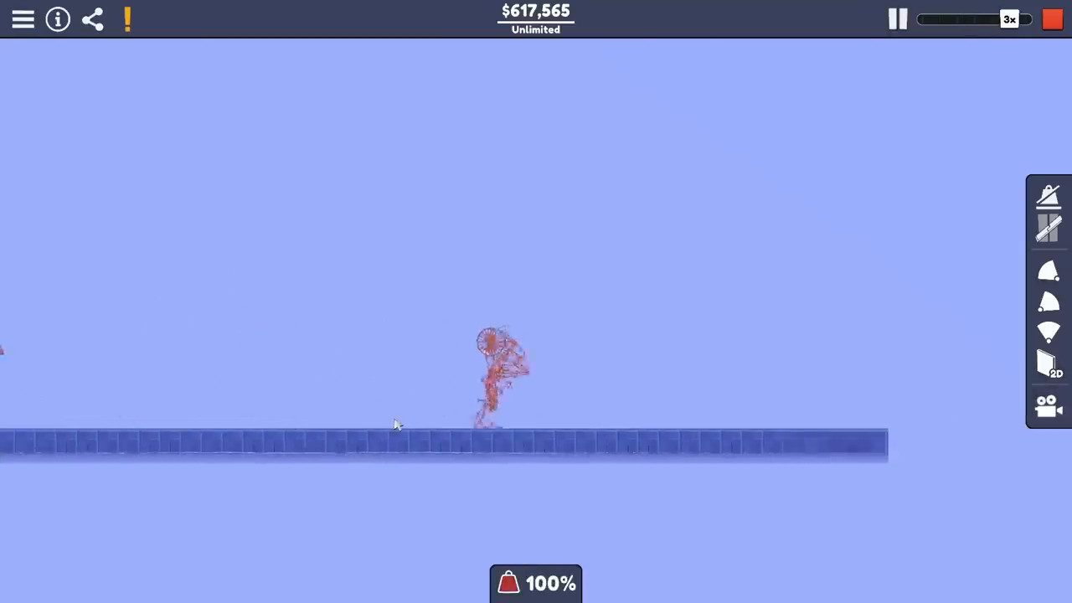
left_click(1052, 19)
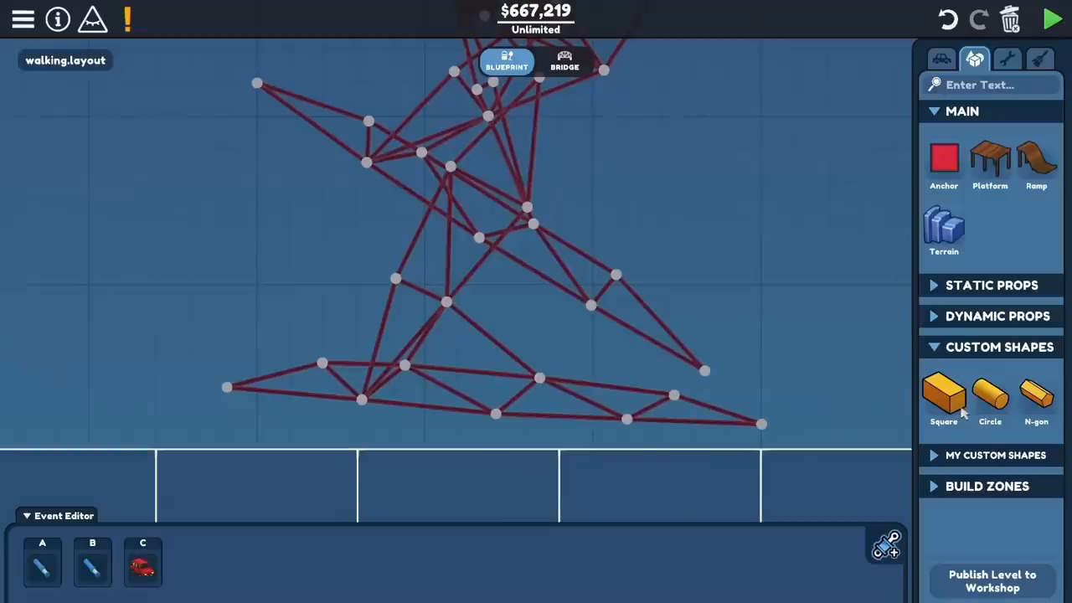
- Add flat triangular weight shapes to the foot and spring members to the legs, then test walking
left_click(945, 393)
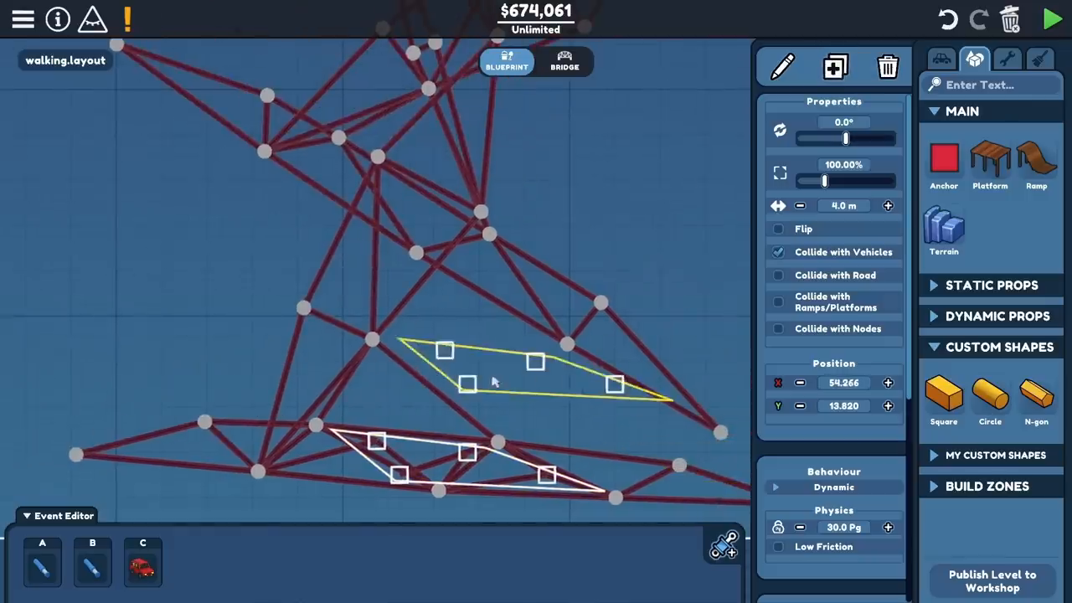
left_click(1052, 18)
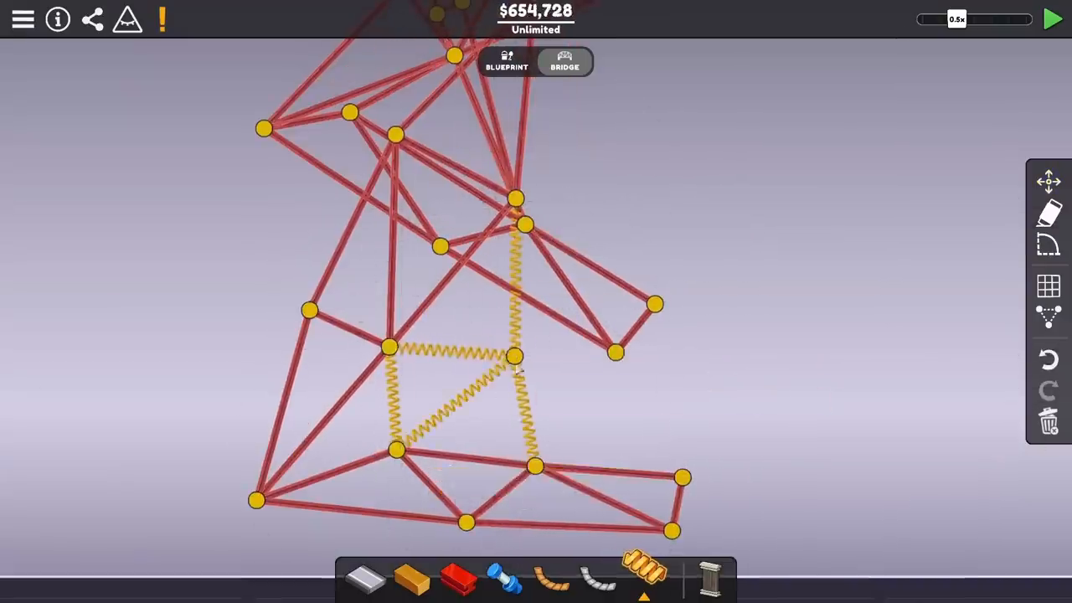
left_click(1052, 20)
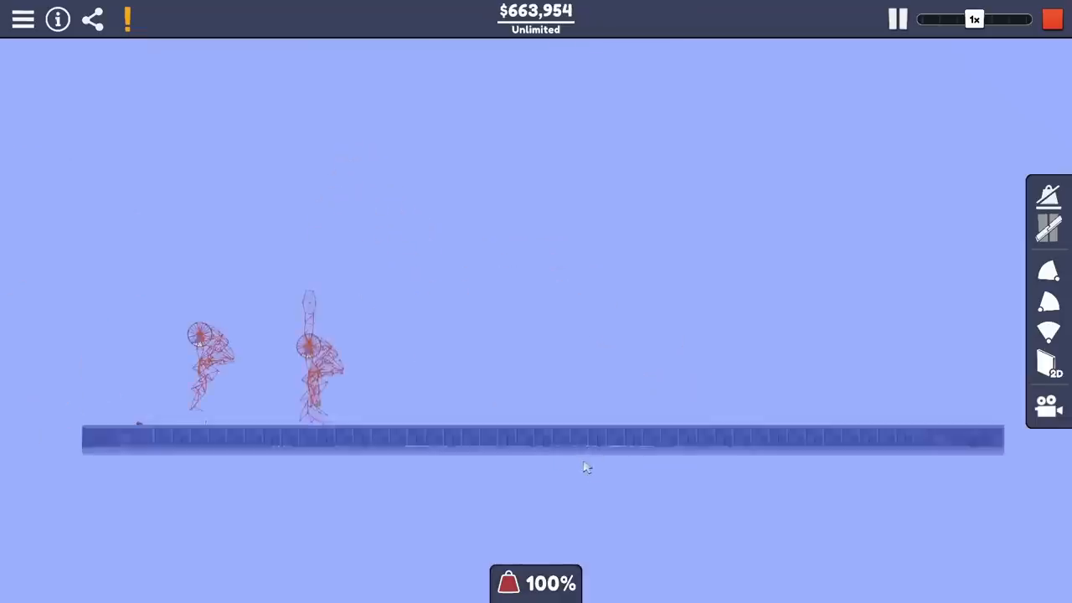
left_click(992, 18)
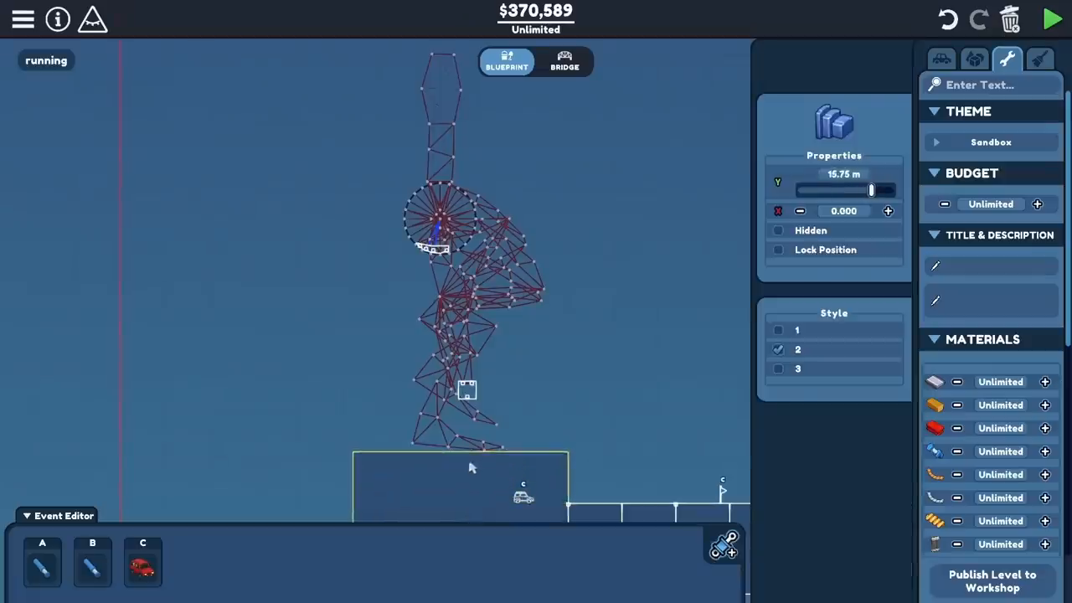
- Extend a steel truss arm from the torso toward the bulldozer's raised platform
left_click(1052, 18)
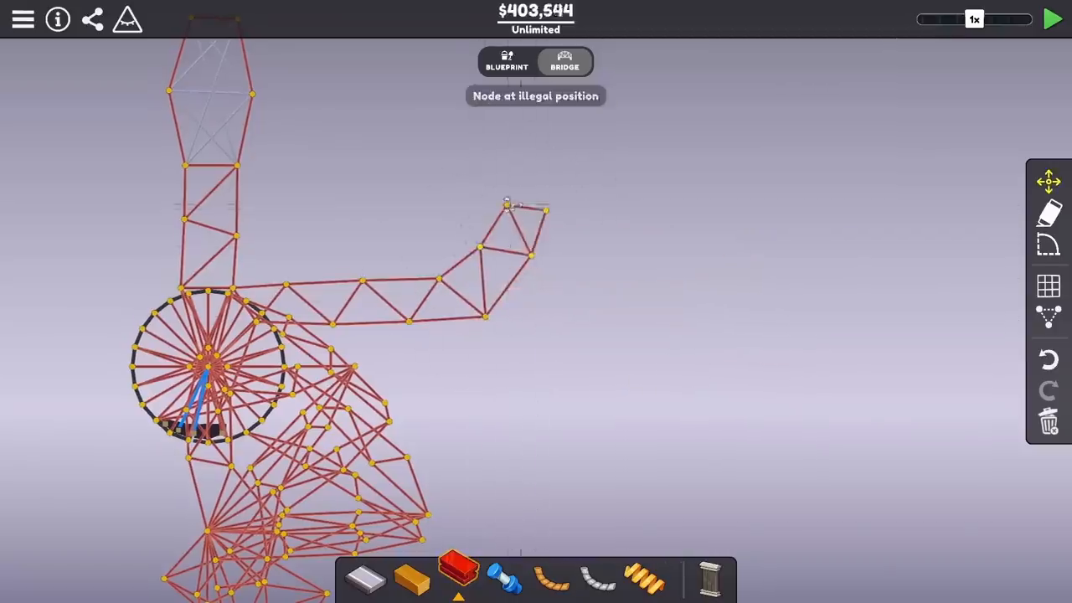
left_click(1052, 21)
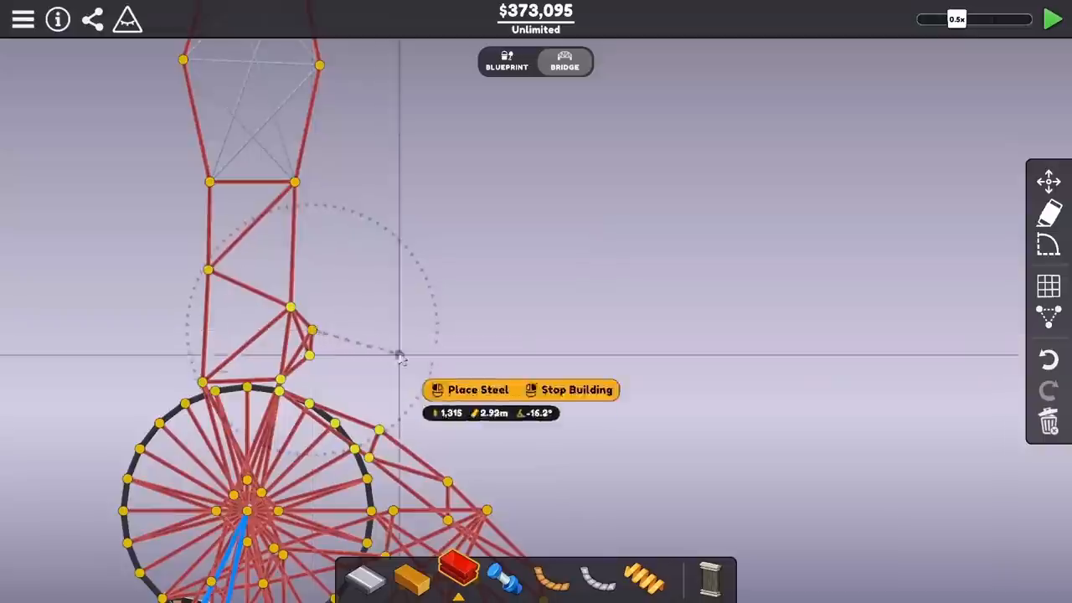
left_click(399, 355)
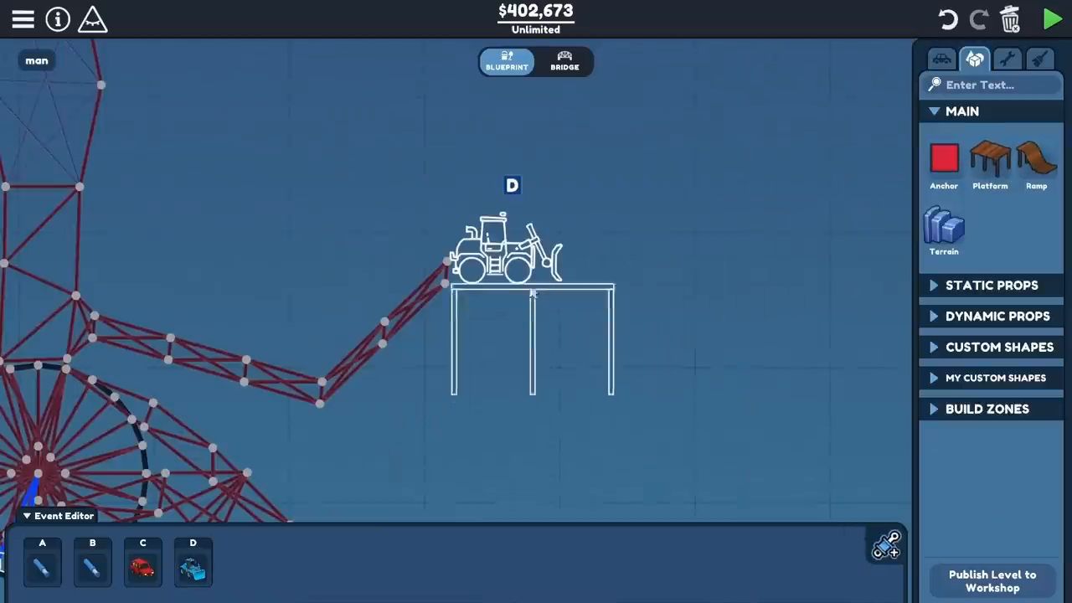
- Join the arm's end to the bulldozer with hydraulic pistons and resize its platform to 6 m by 12 m
left_click(532, 343)
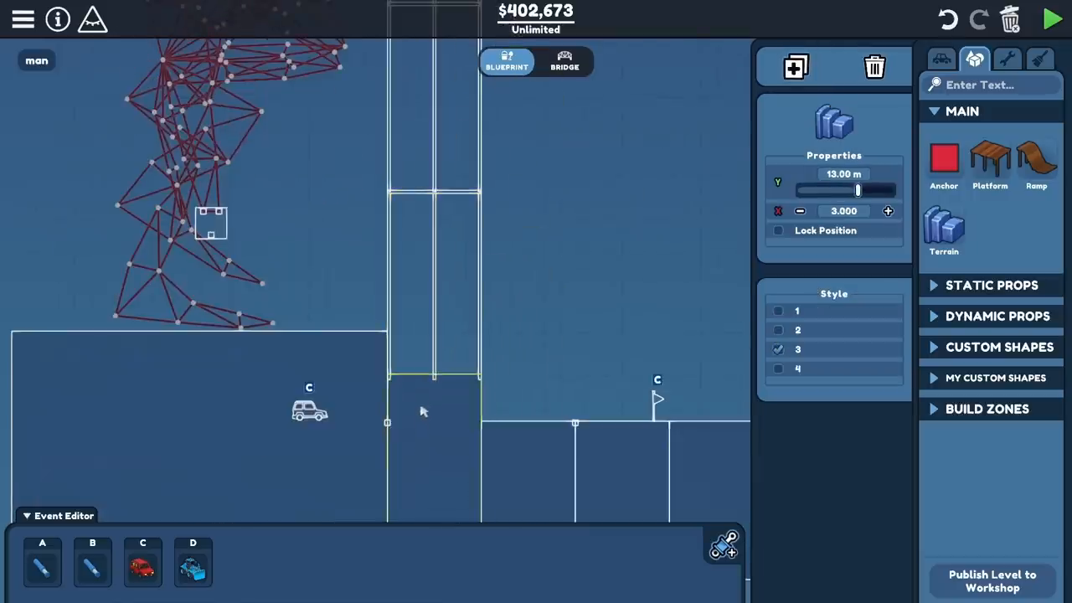
left_click(1051, 20)
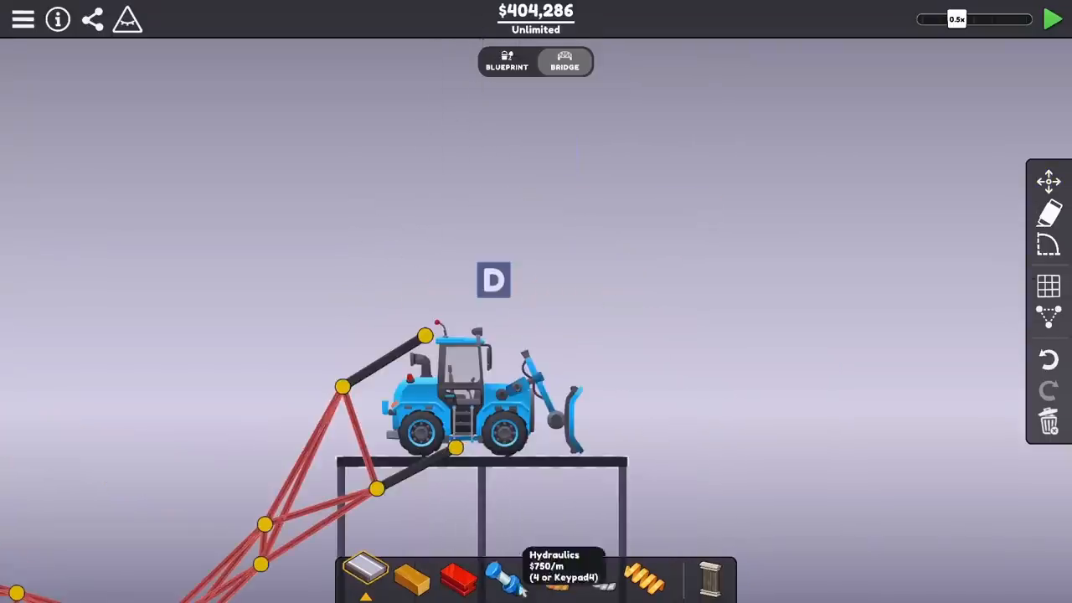
left_click(1052, 21)
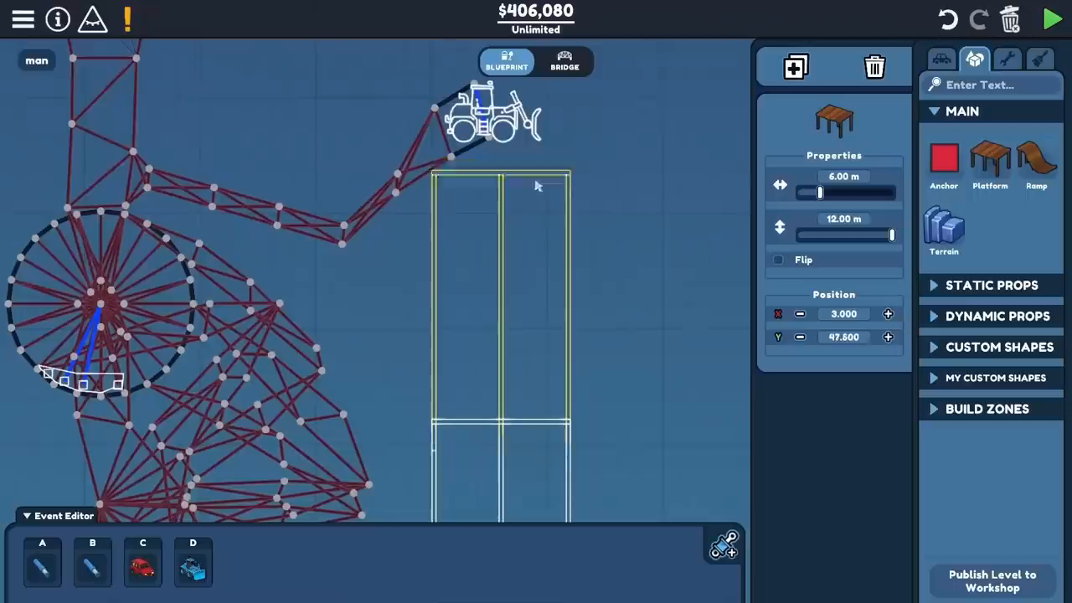
- Toggle between test runs and Blueprint editing while shaping the terrain into steps
left_click(1052, 18)
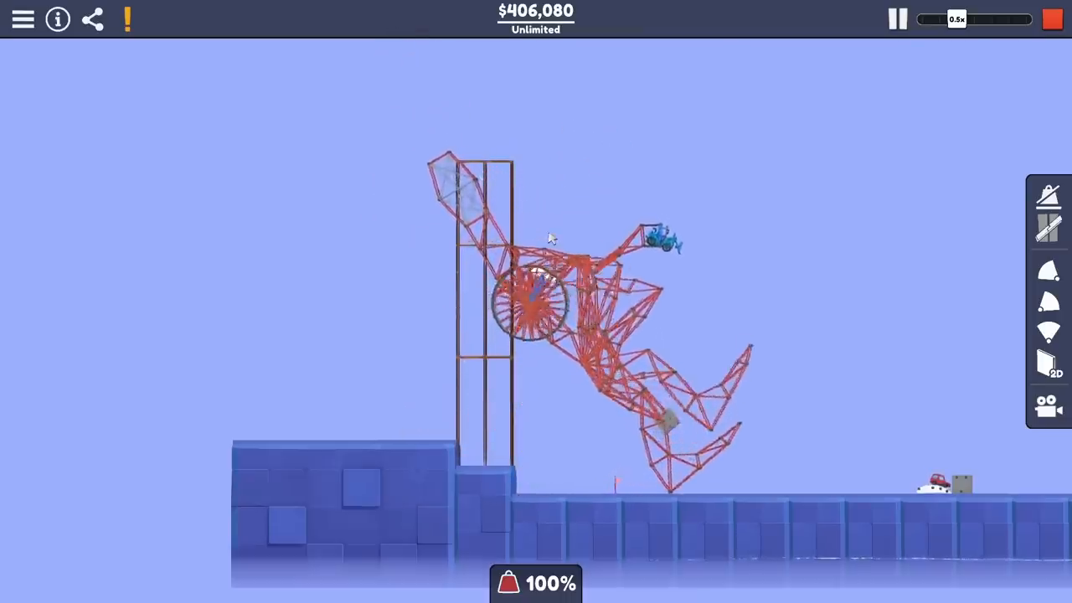
left_click(1051, 20)
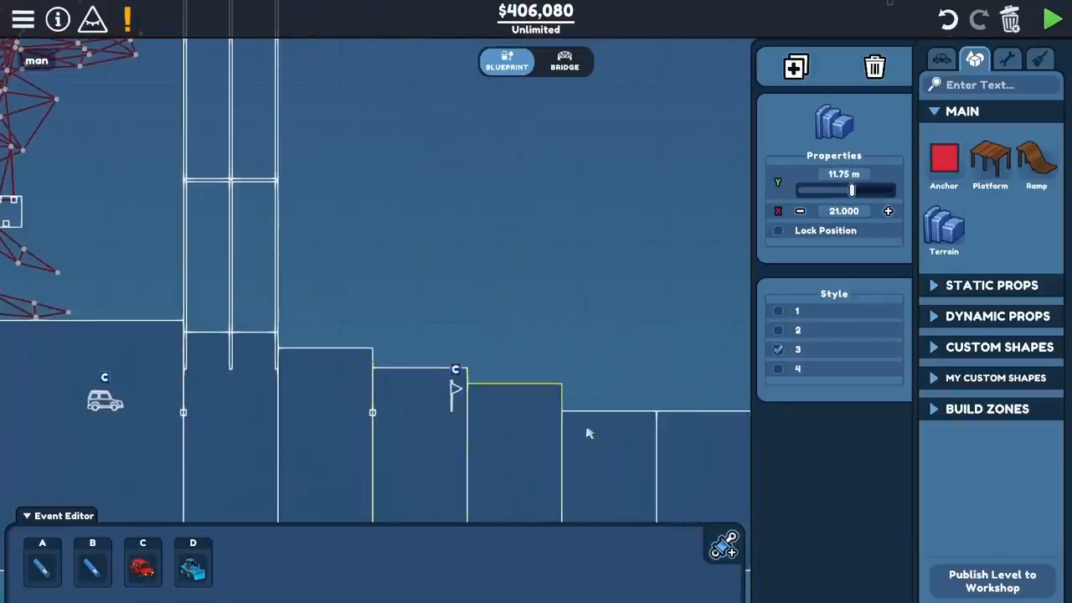
left_click(1052, 20)
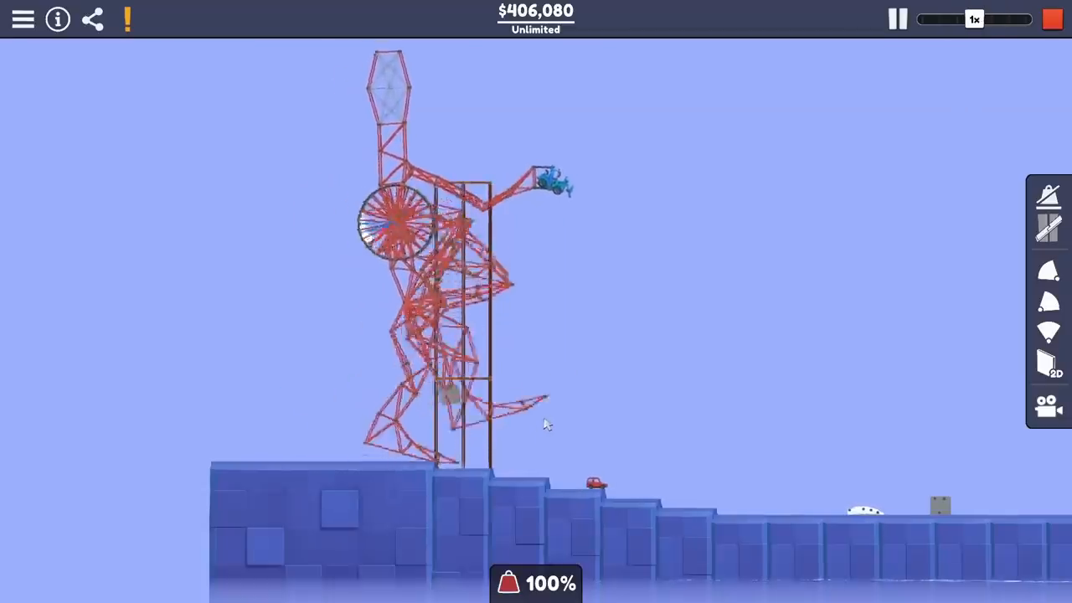
left_click(938, 18)
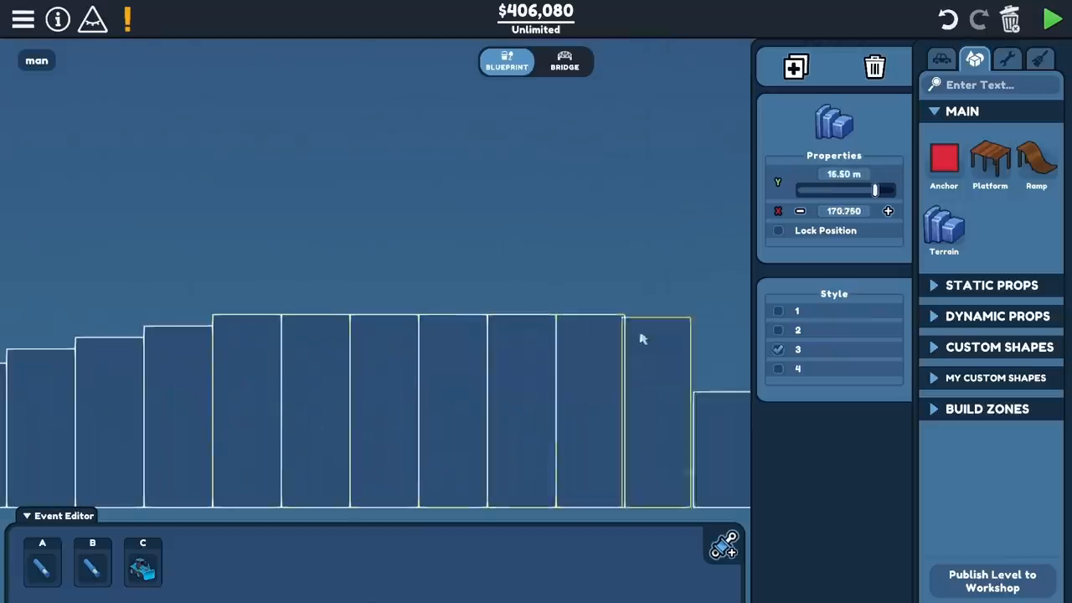
- Run the walker across the stepped course with the gap and speed up the simulation
left_click(1052, 20)
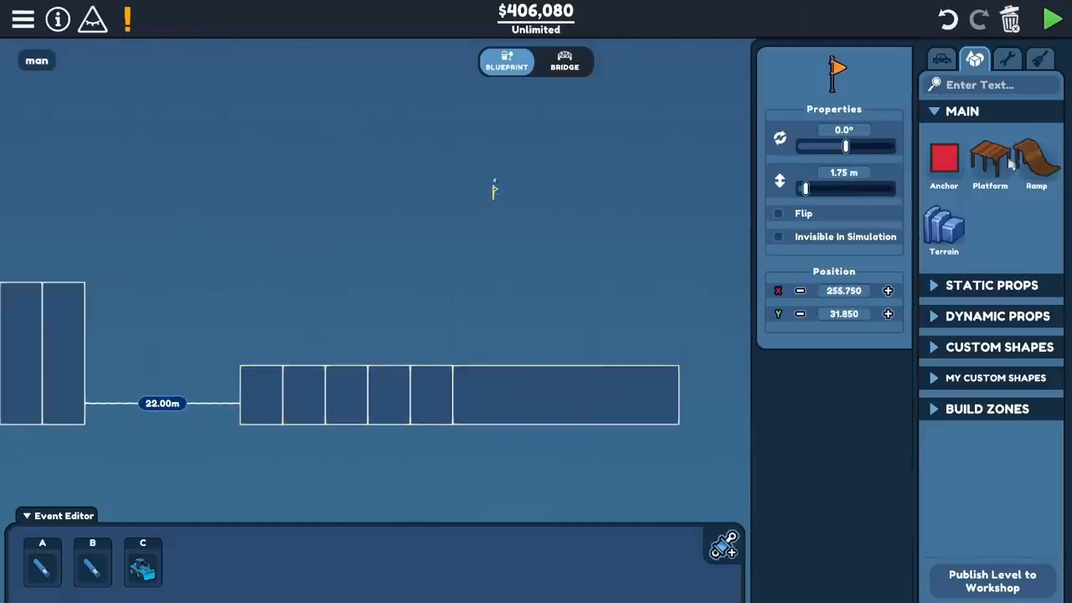
left_click(1051, 20)
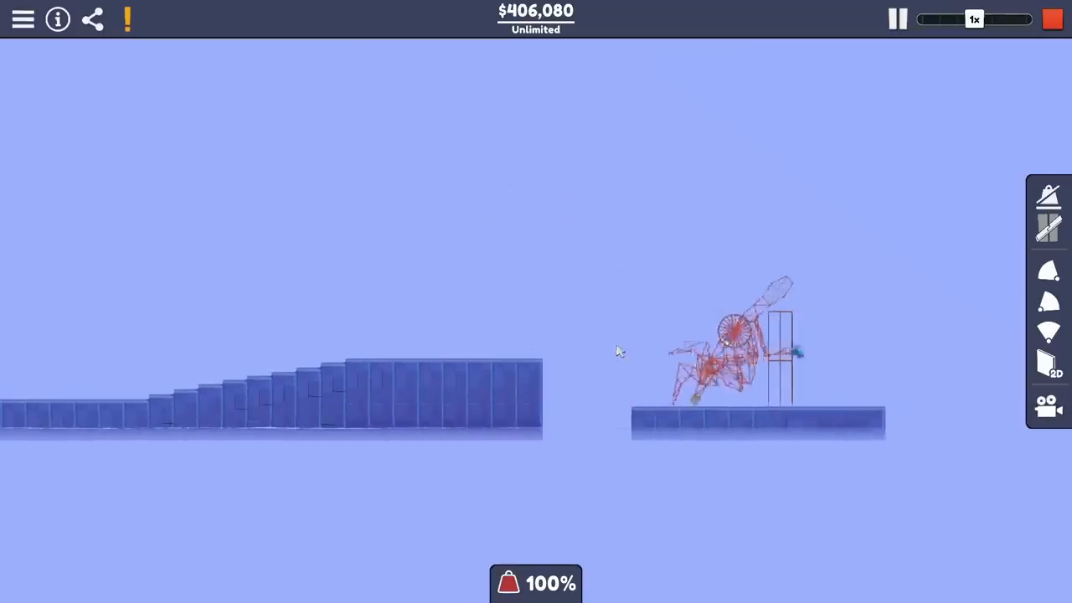
left_click(1025, 20)
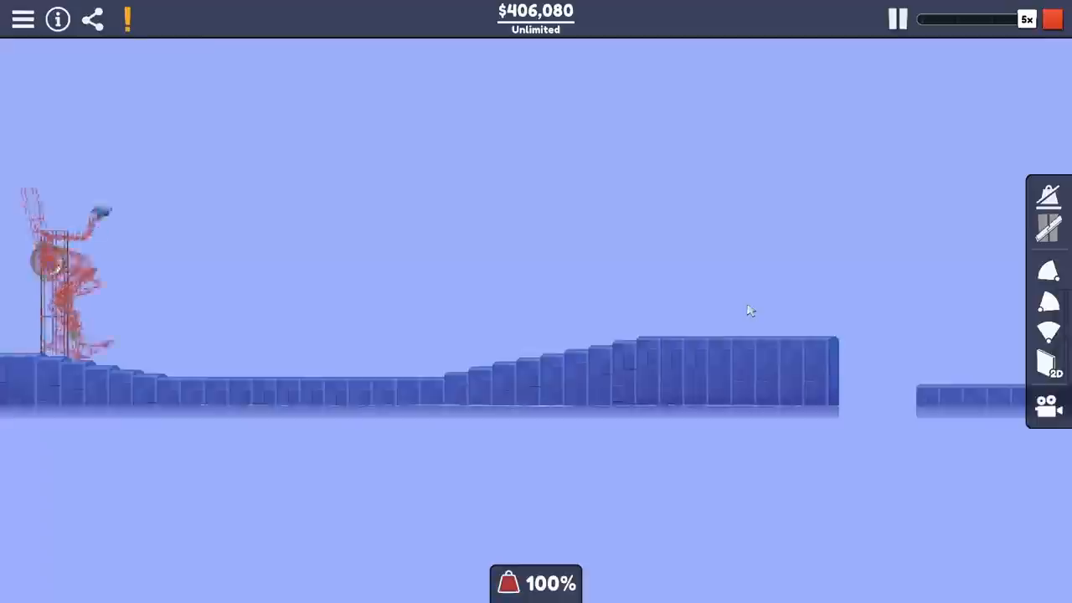